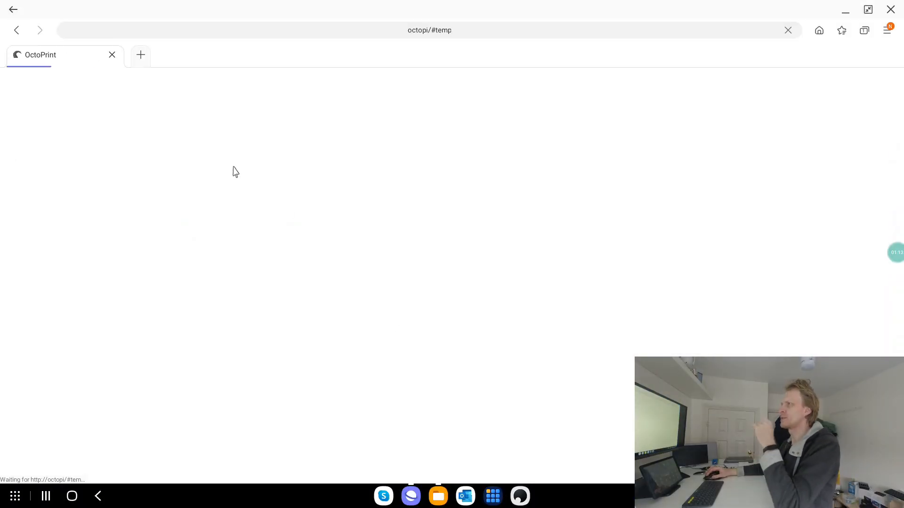
- Sign in to Onshape in a new tab and open Household > Door hole cover
left_click(141, 55)
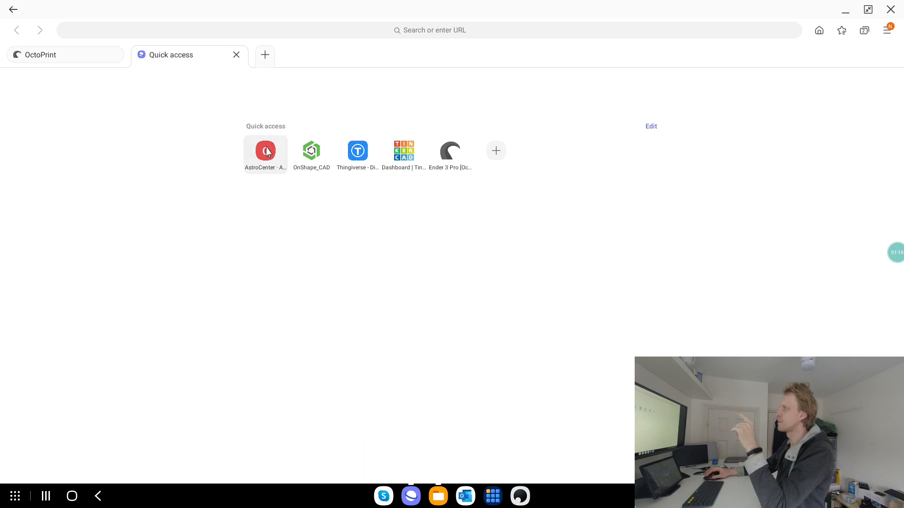
left_click(311, 150)
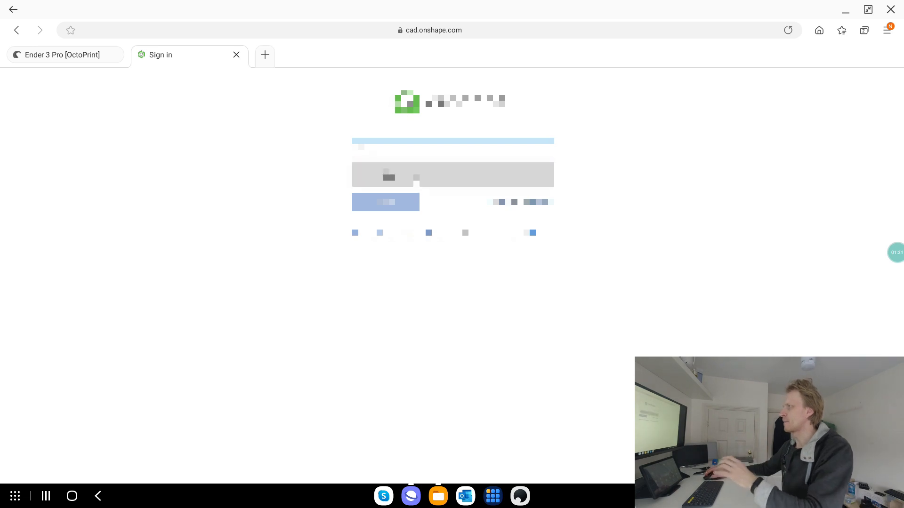
left_click(385, 202)
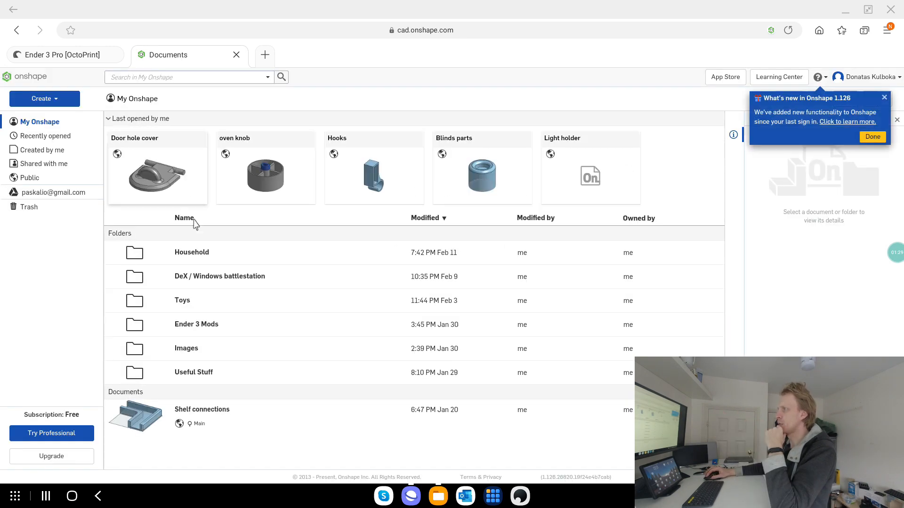
double_click(191, 253)
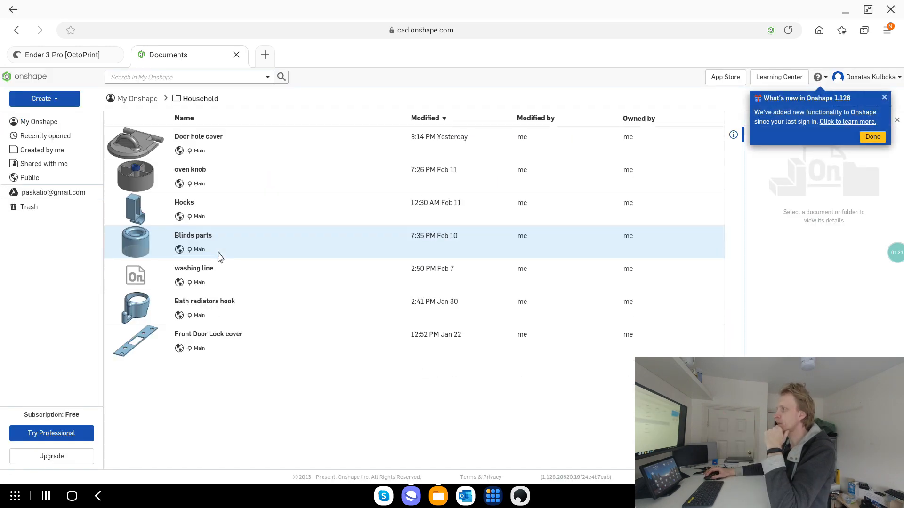
double_click(193, 235)
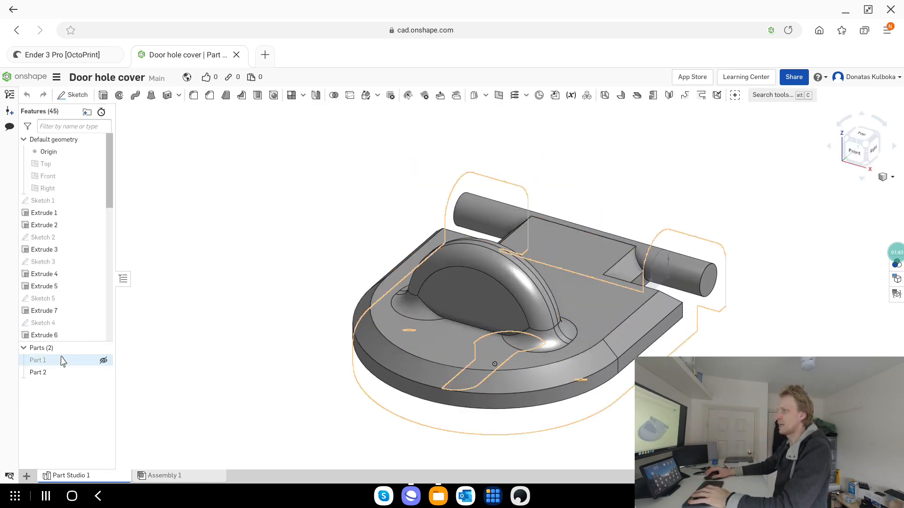
- Export Part 1 as a fine binary millimetre STL named 'door hole cover main'
left_click(102, 360)
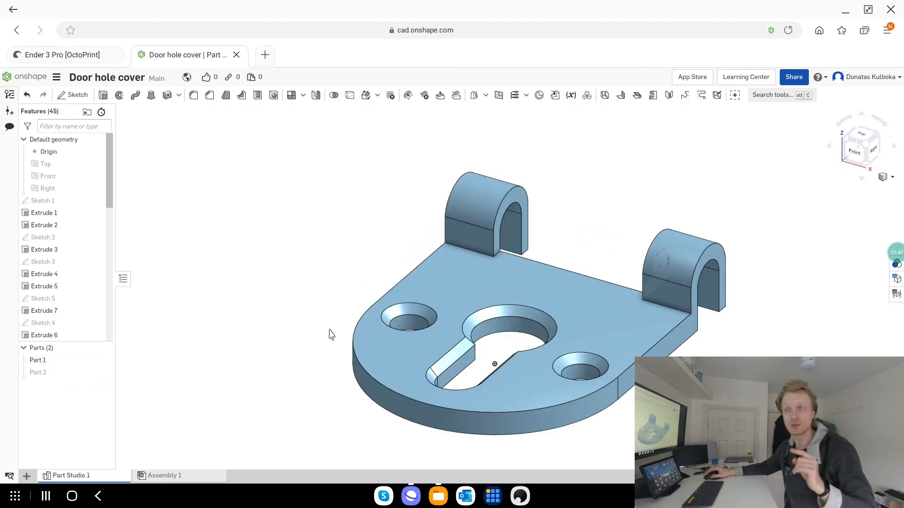
right_click(38, 359)
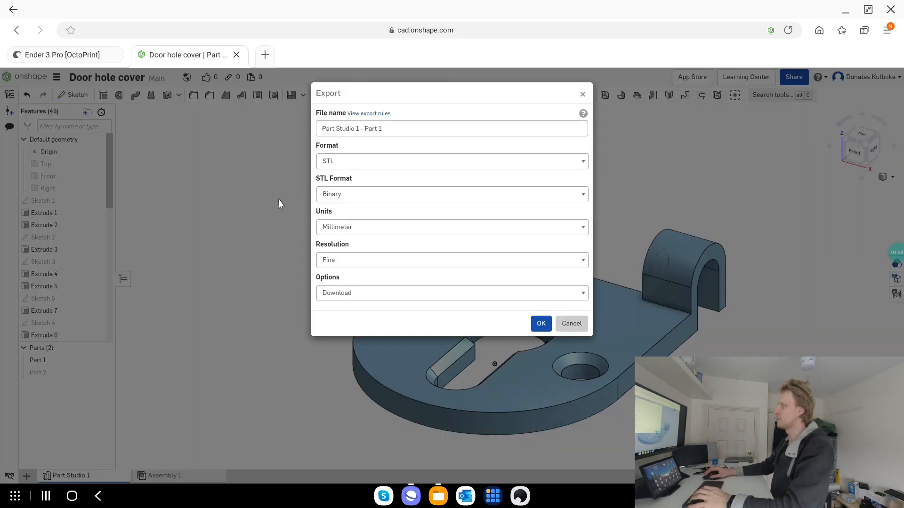
left_click(452, 128)
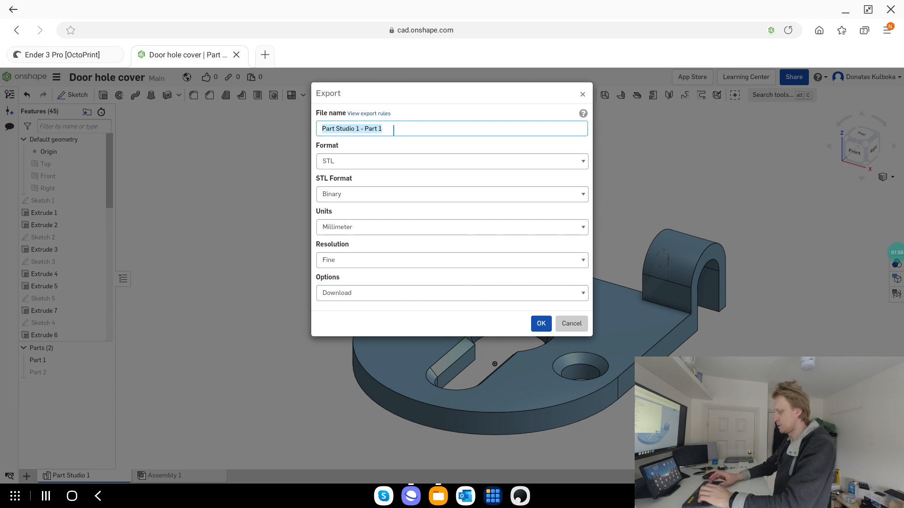
type("door hole cover main")
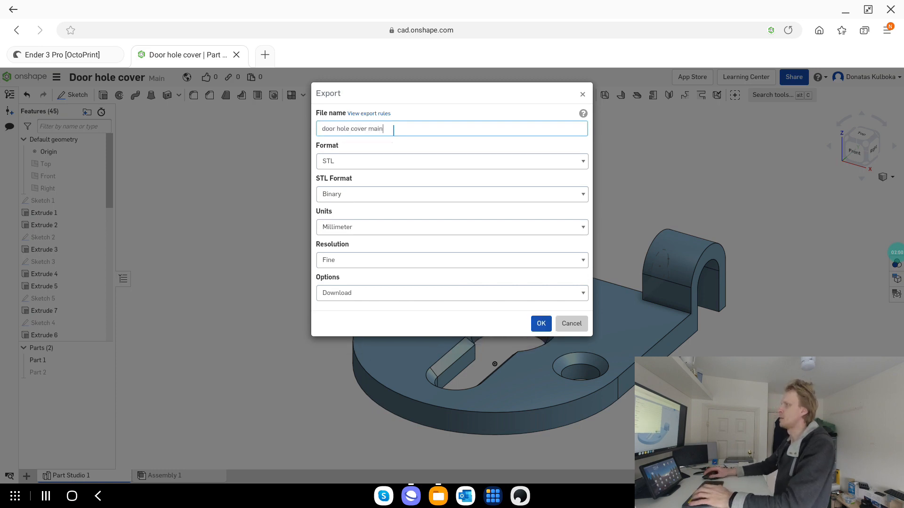
left_click(540, 324)
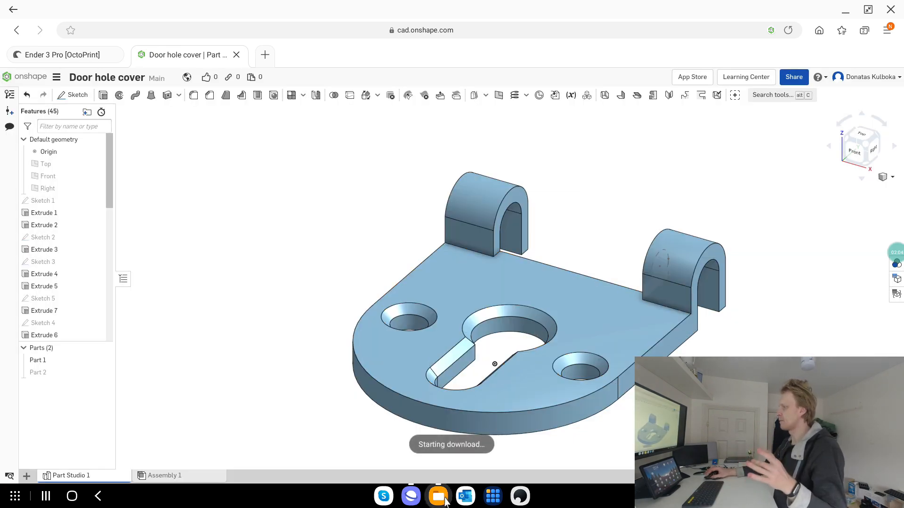
left_click(437, 495)
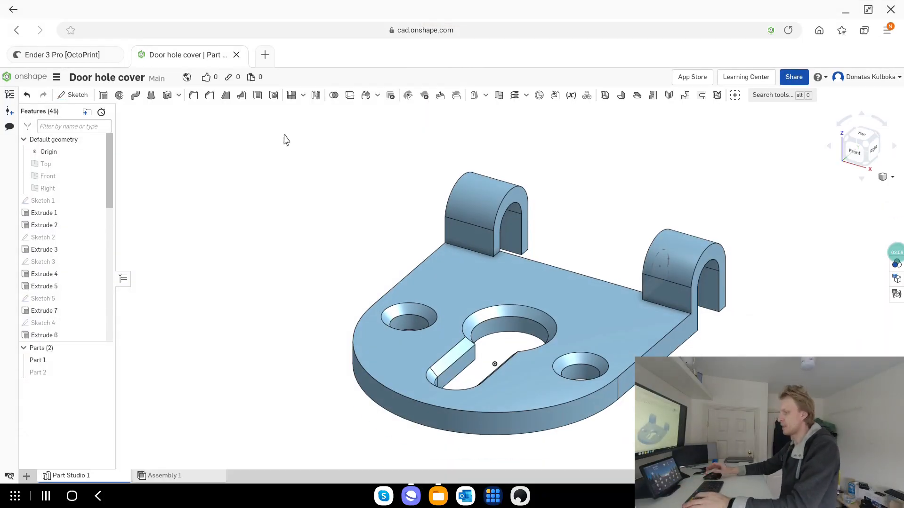
- Load the octopi address in a new tab to reach the Ender 3 Pro's OctoPrint
left_click(264, 55)
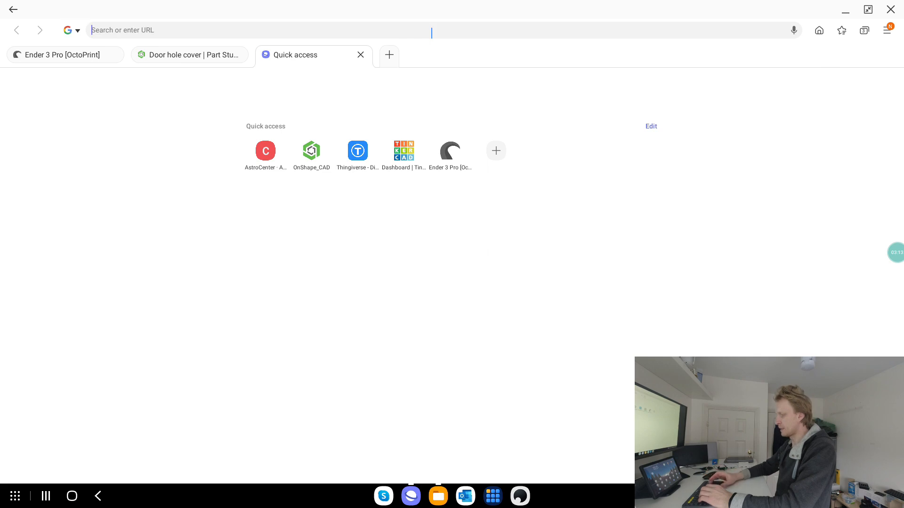
type("octopi")
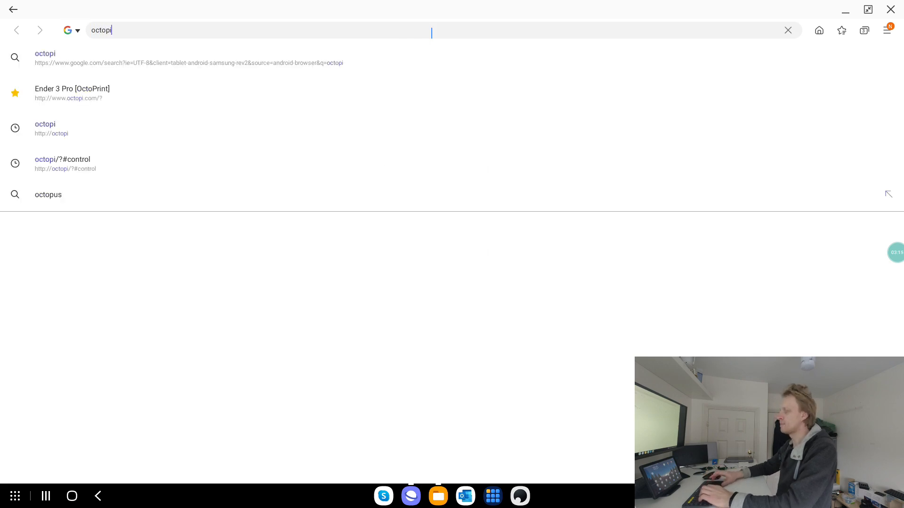
left_click(45, 128)
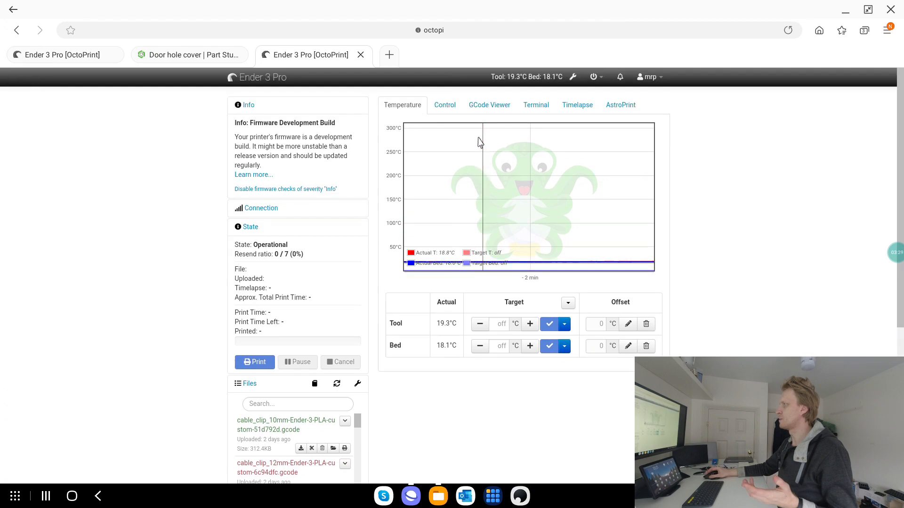
mouse_move(444, 105)
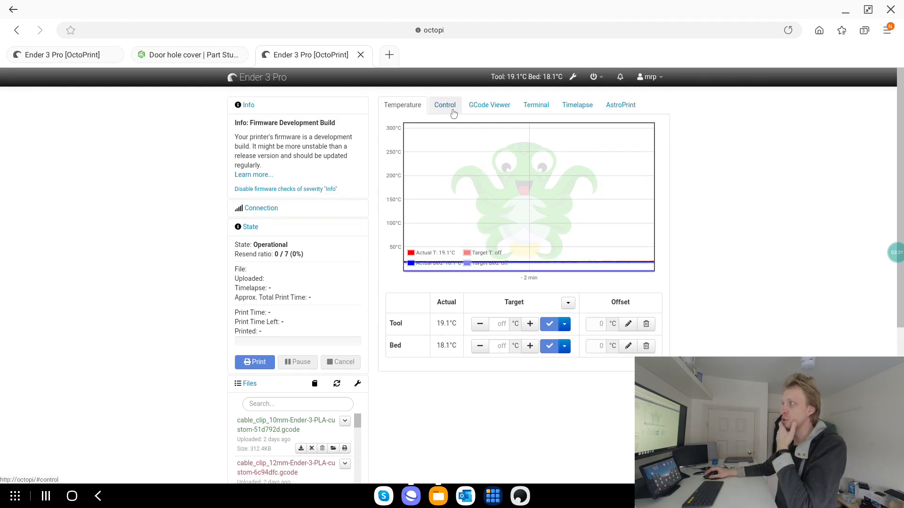
- Jog the print head along X twice and send an extrude command
left_click(445, 105)
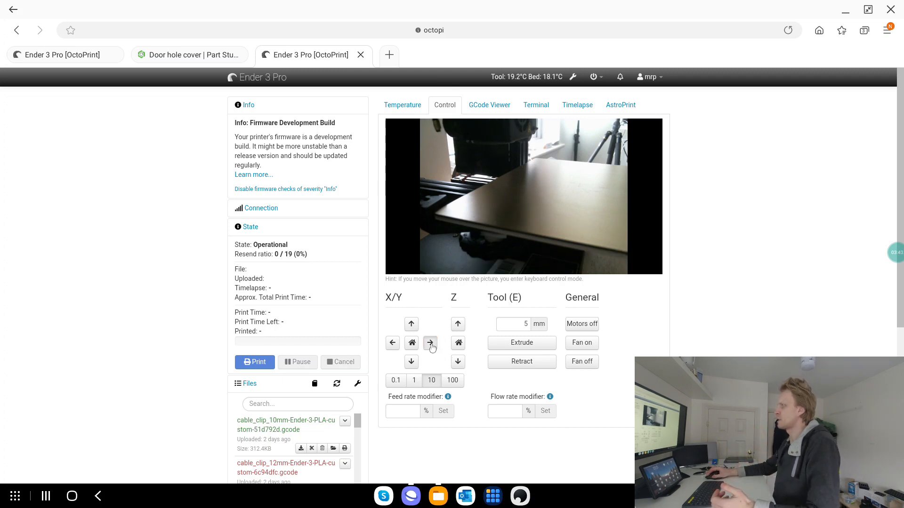
left_click(457, 362)
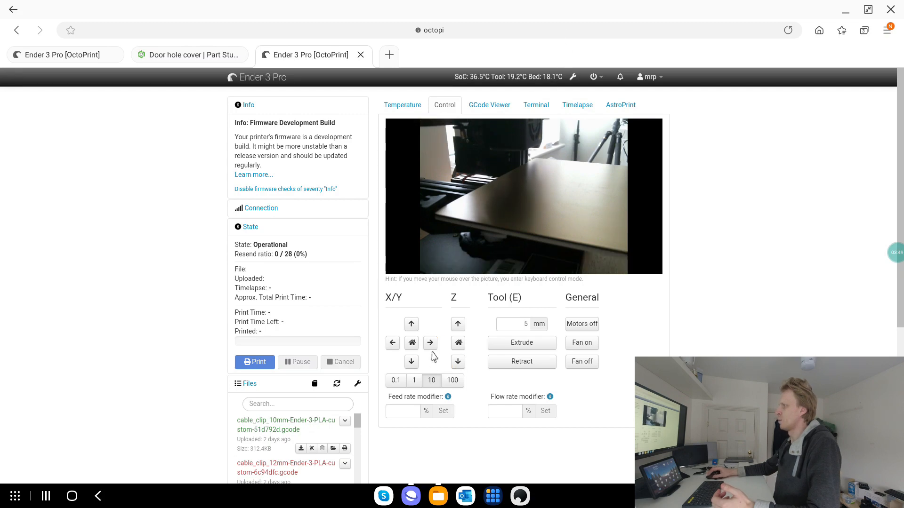
left_click(430, 343)
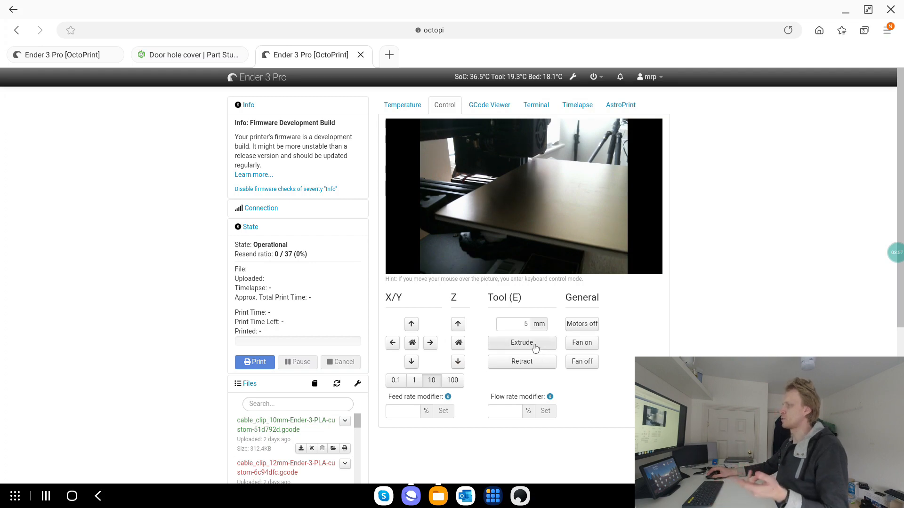
left_click(401, 105)
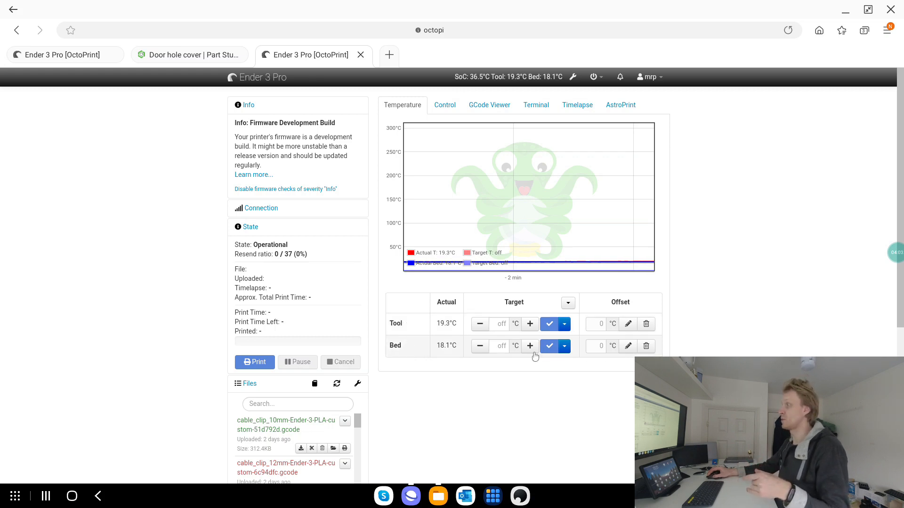
- Launch AstroCenter [web] from the home screen's 3D folder
left_click(564, 346)
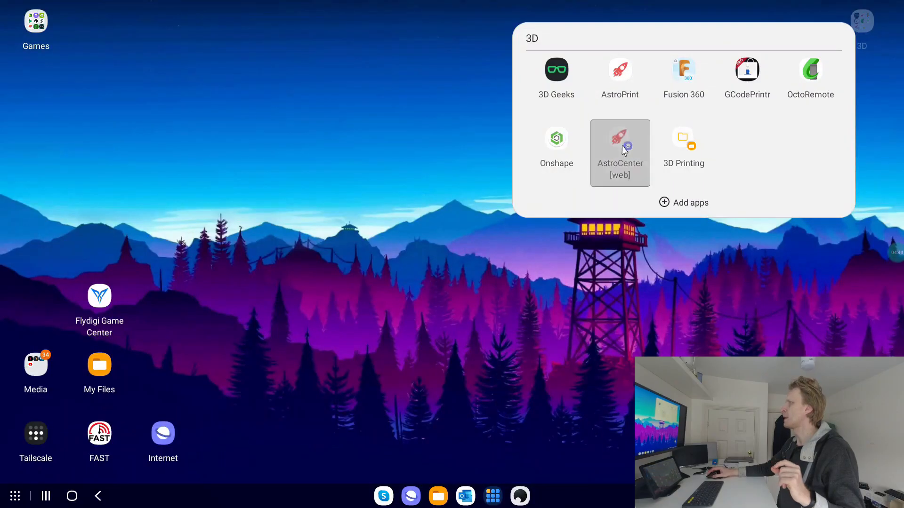
left_click(620, 152)
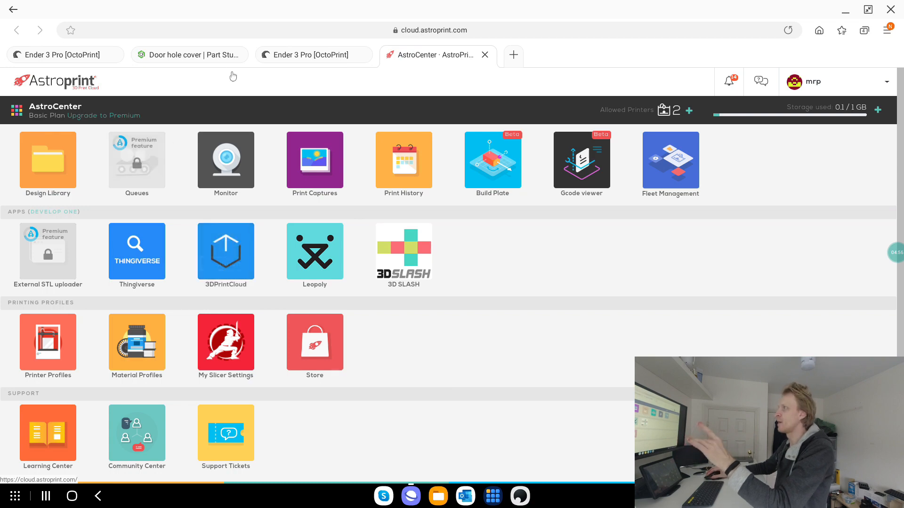
left_click(311, 54)
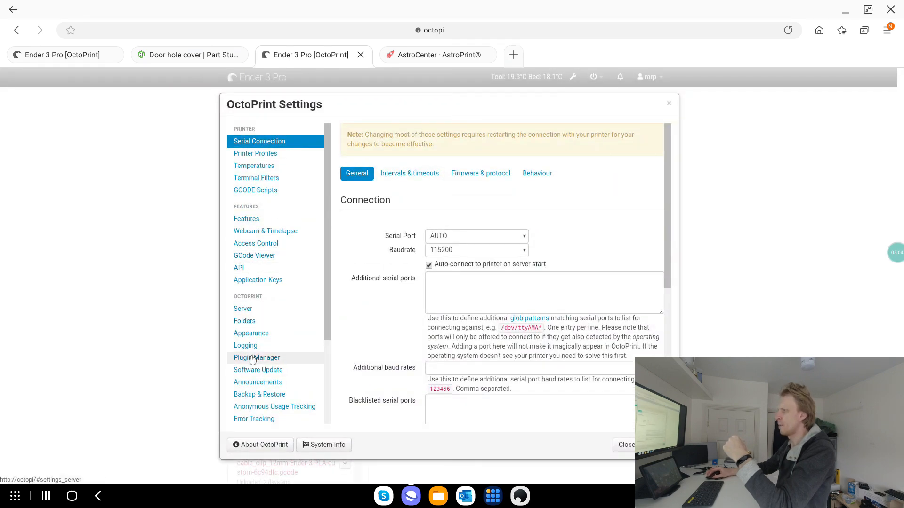
left_click(257, 357)
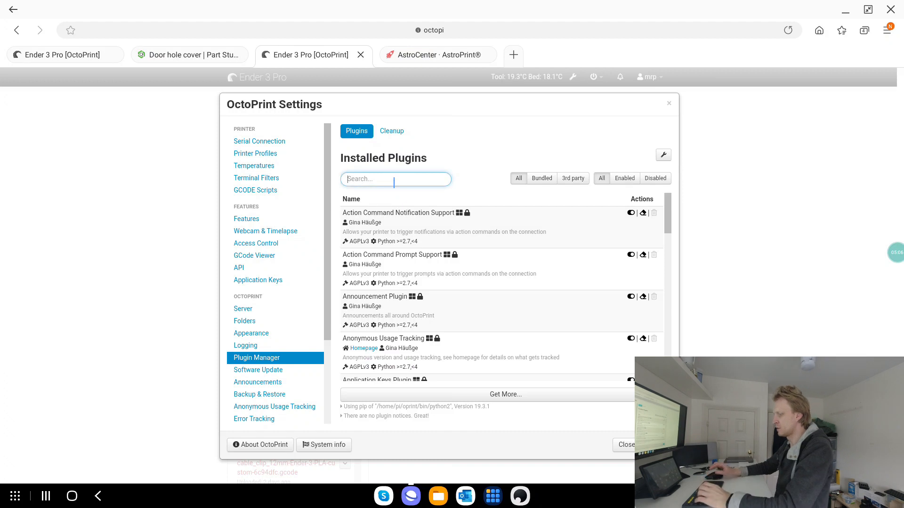
type("astro")
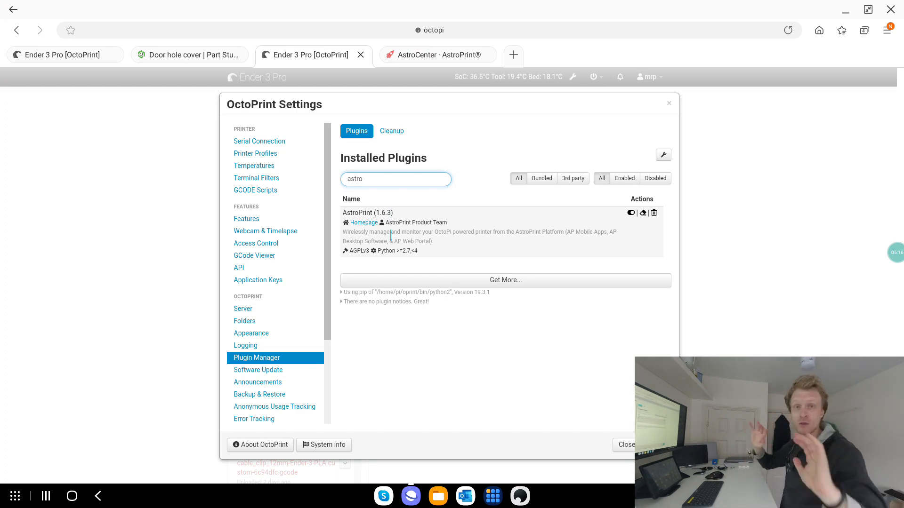
mouse_move(473, 210)
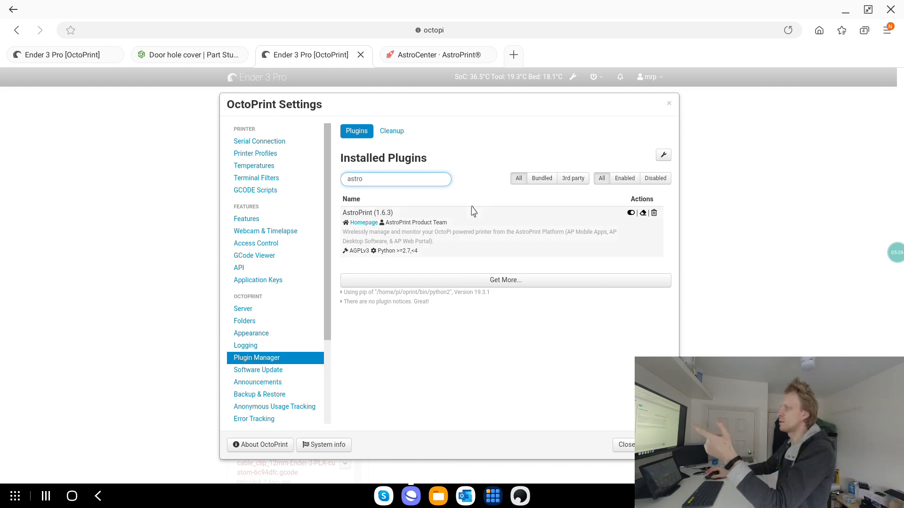
mouse_move(478, 81)
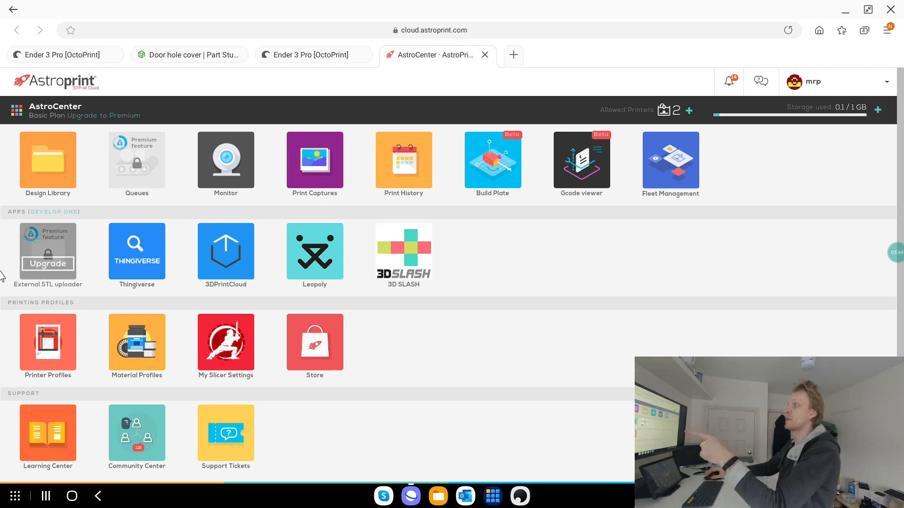
mouse_move(47, 160)
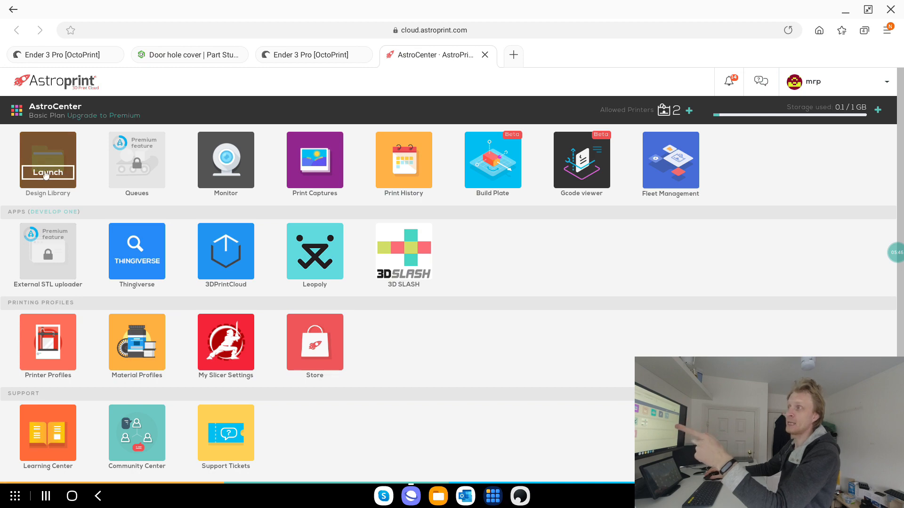
- Cancel the design upload file chooser and return to the browser's Household design folder
left_click(47, 172)
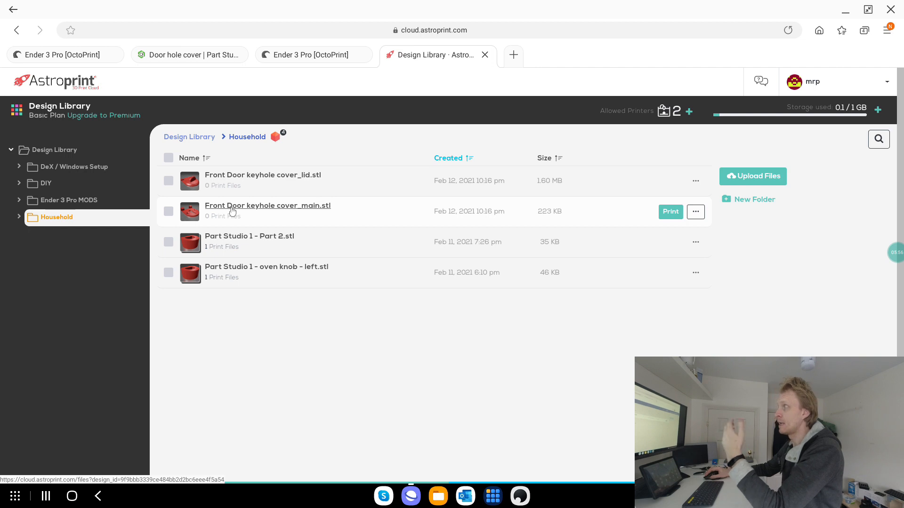
mouse_move(236, 203)
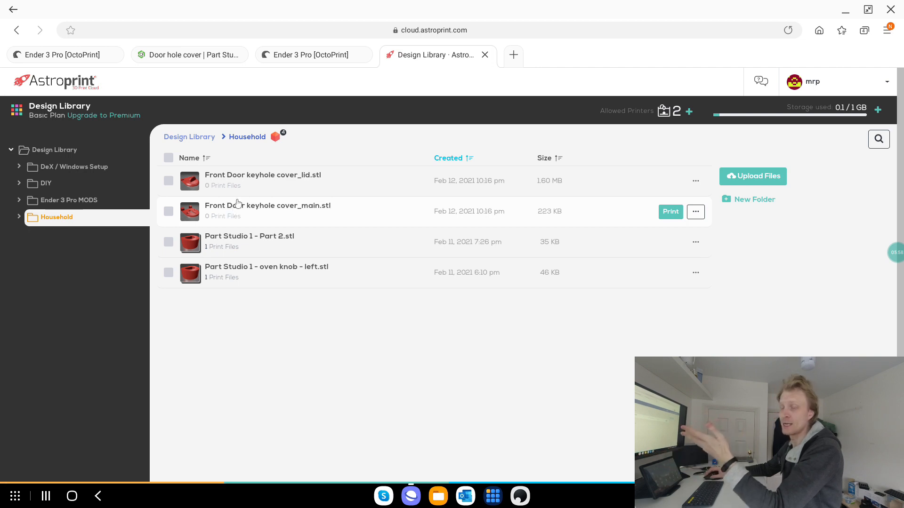
mouse_move(793, 177)
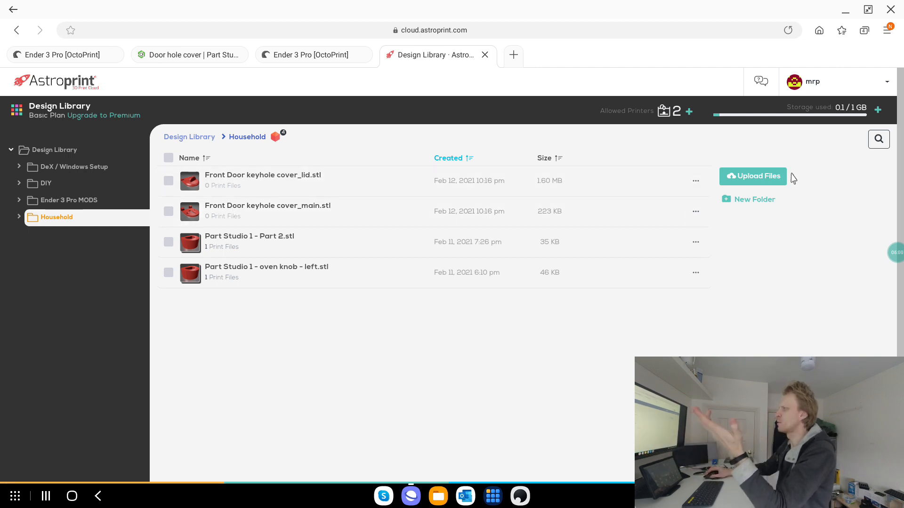
left_click(752, 175)
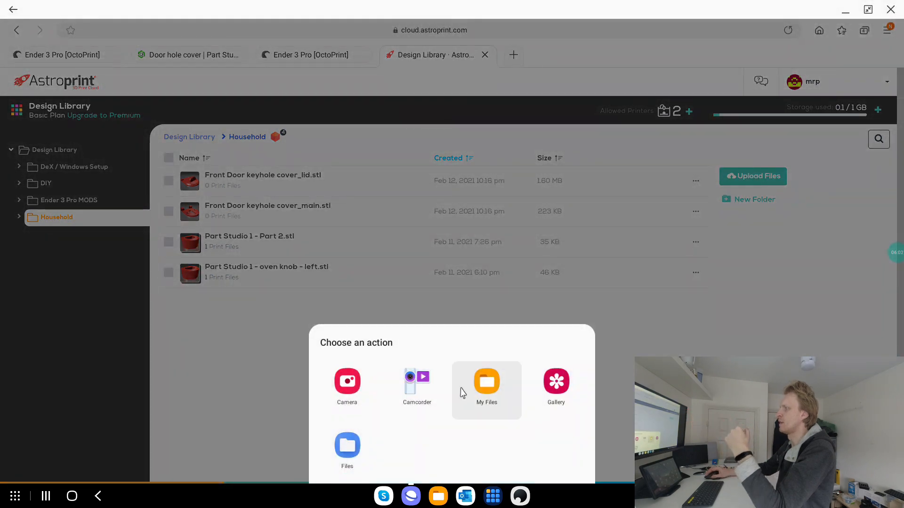
left_click(486, 385)
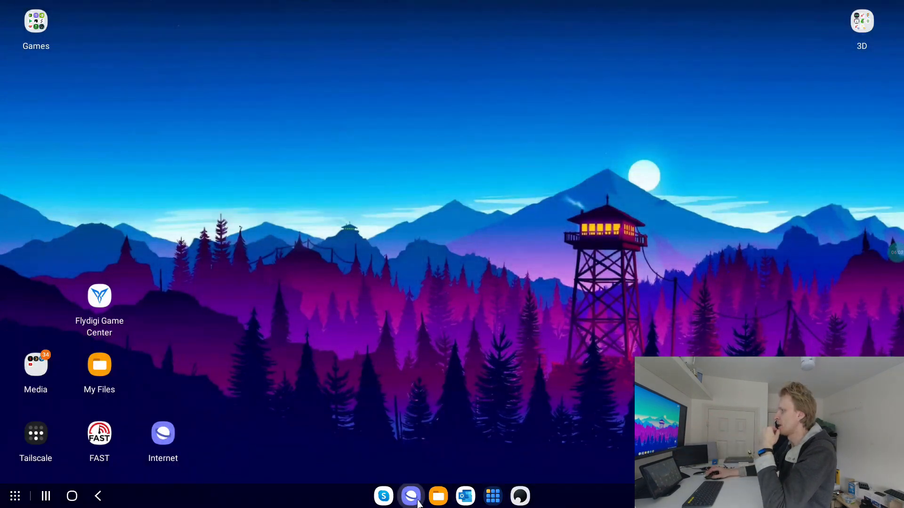
left_click(410, 495)
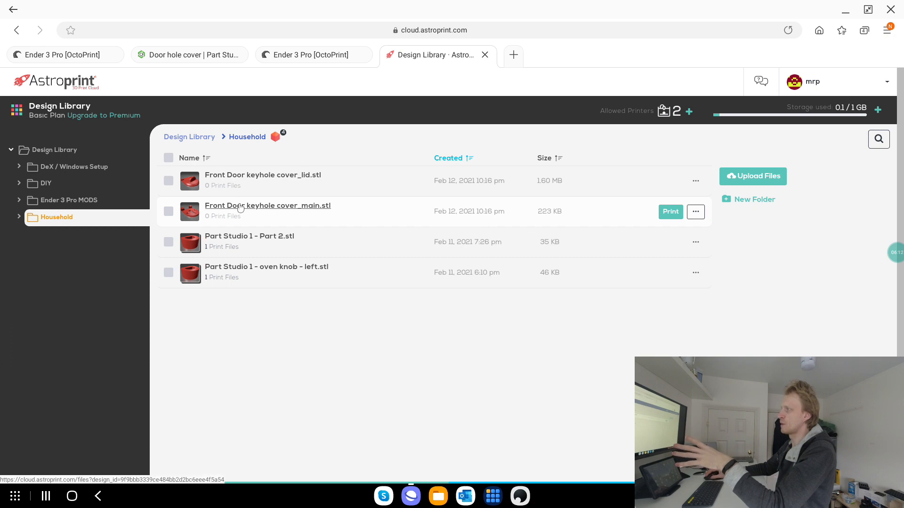
mouse_move(626, 227)
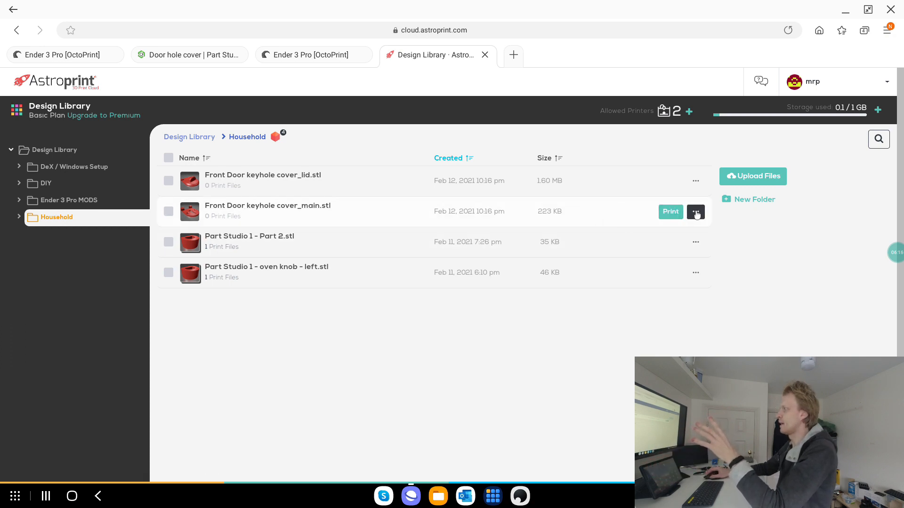
- Load Front Door keyhole cover_main.stl onto the Ender-3 build plate and orbit around it
left_click(695, 211)
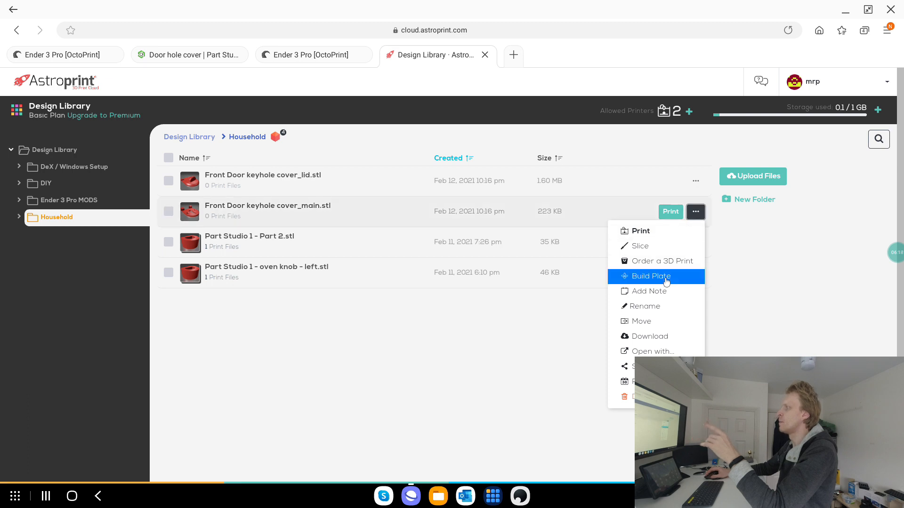
left_click(651, 276)
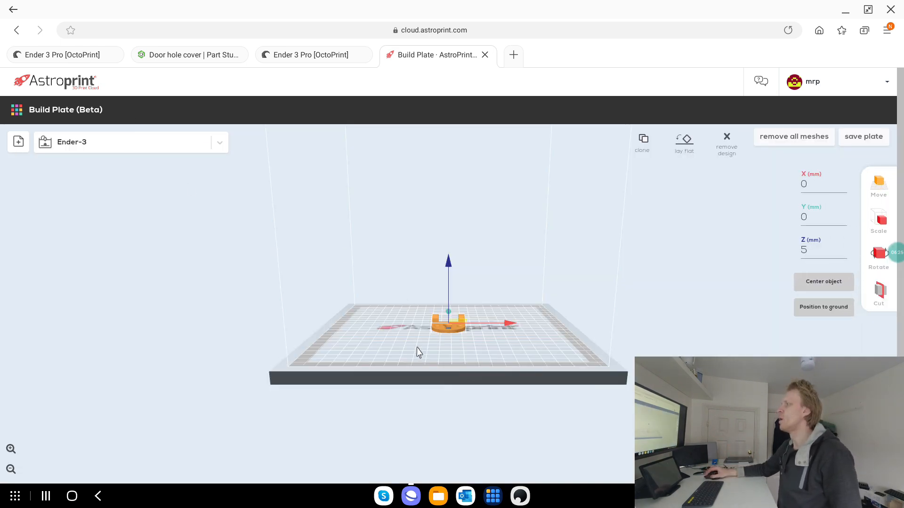
left_click_drag(419, 352, 484, 344)
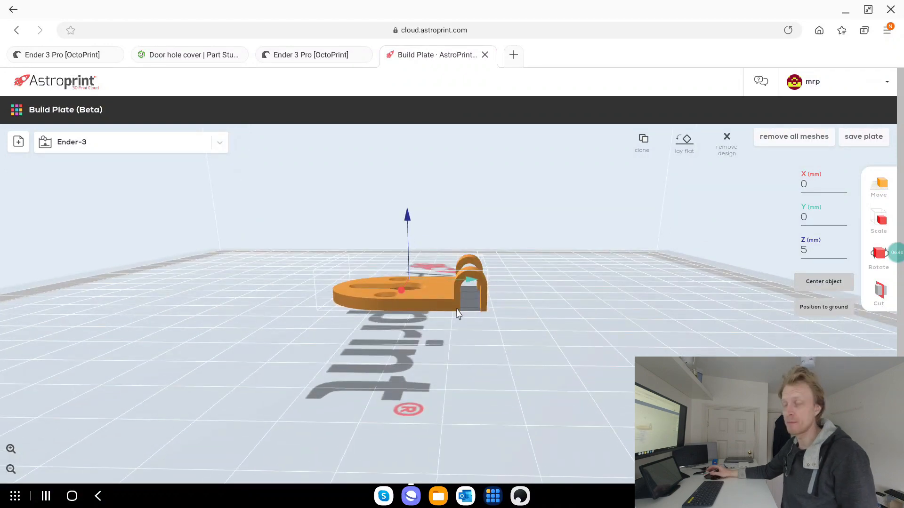
mouse_move(389, 395)
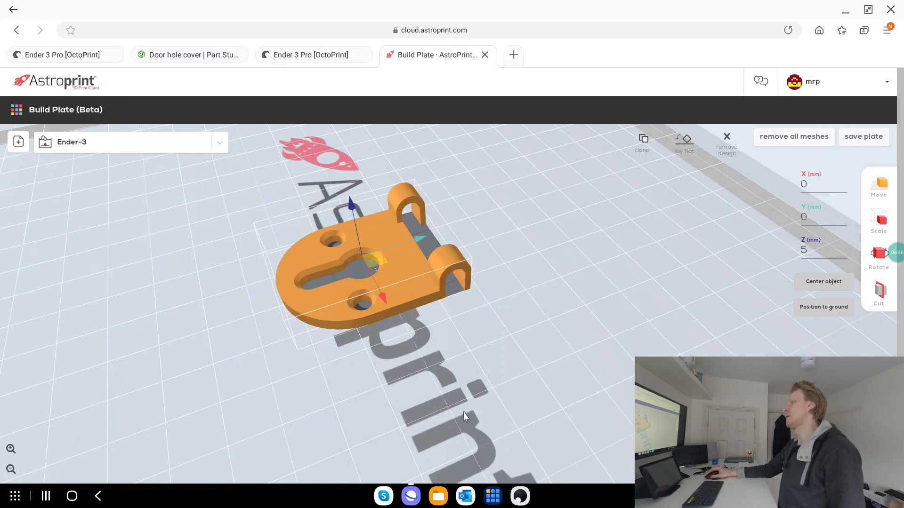
left_click_drag(466, 416, 484, 333)
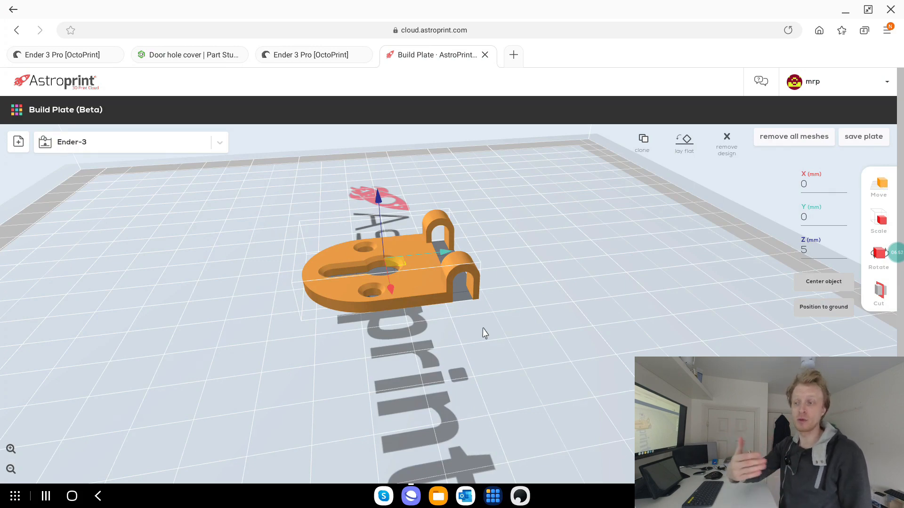
mouse_move(429, 344)
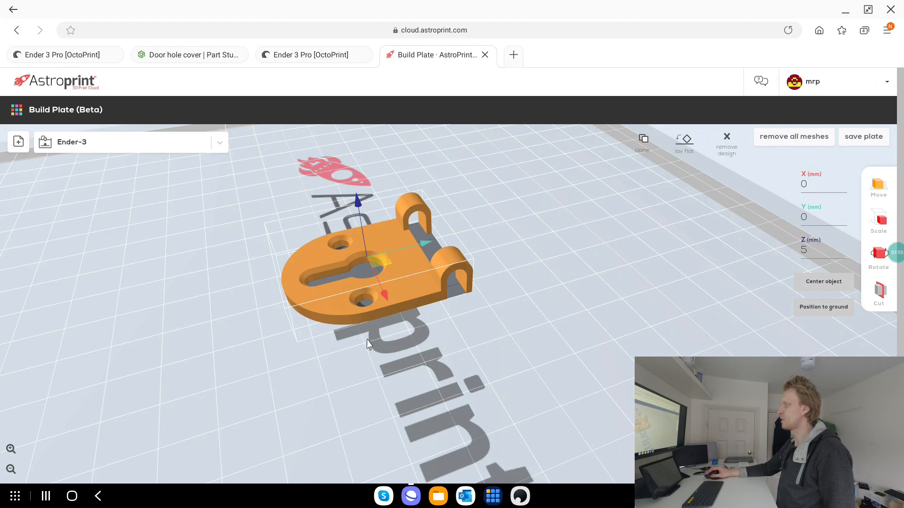
left_click_drag(369, 344, 552, 388)
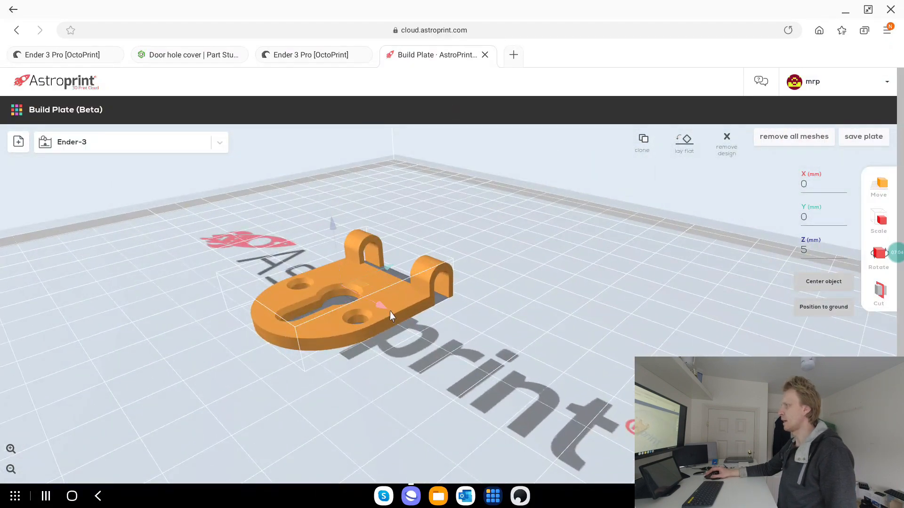
left_click_drag(392, 316, 444, 323)
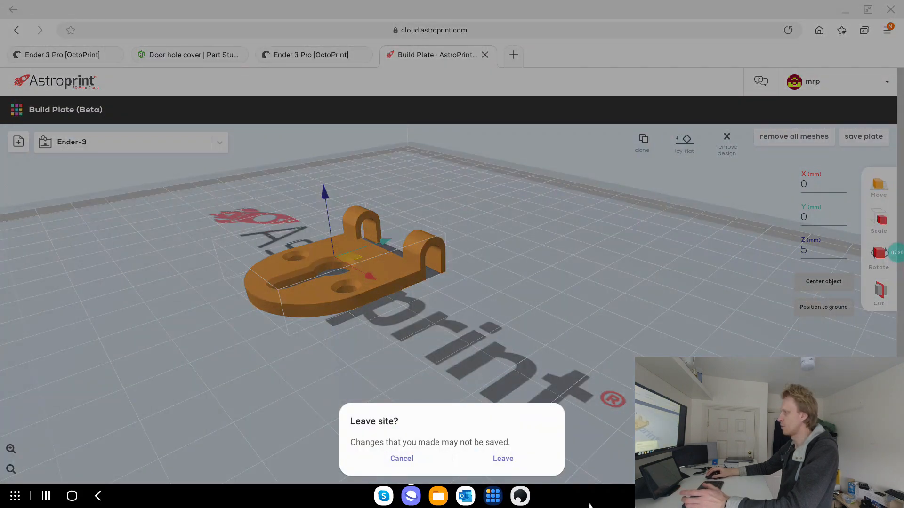
- Leave the build plate page and open My Slicer Settings listing the Ender-3 profiles
left_click(502, 459)
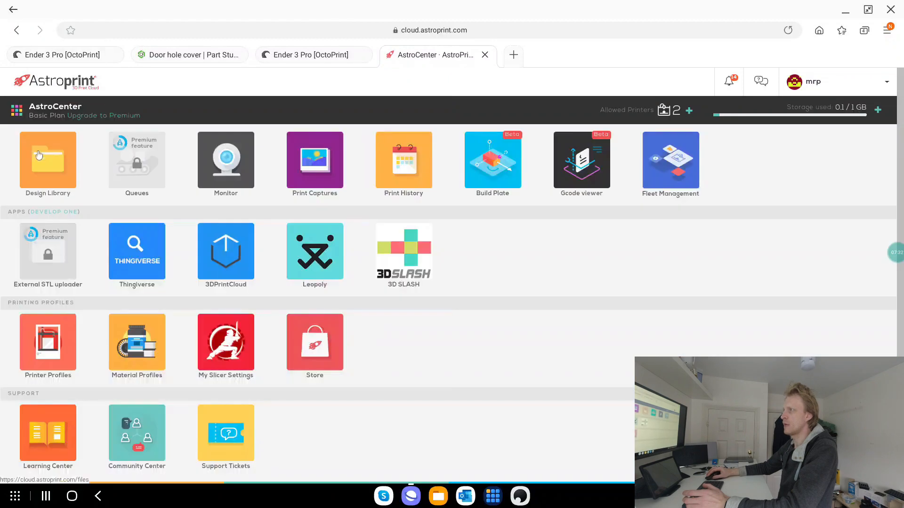
left_click(48, 160)
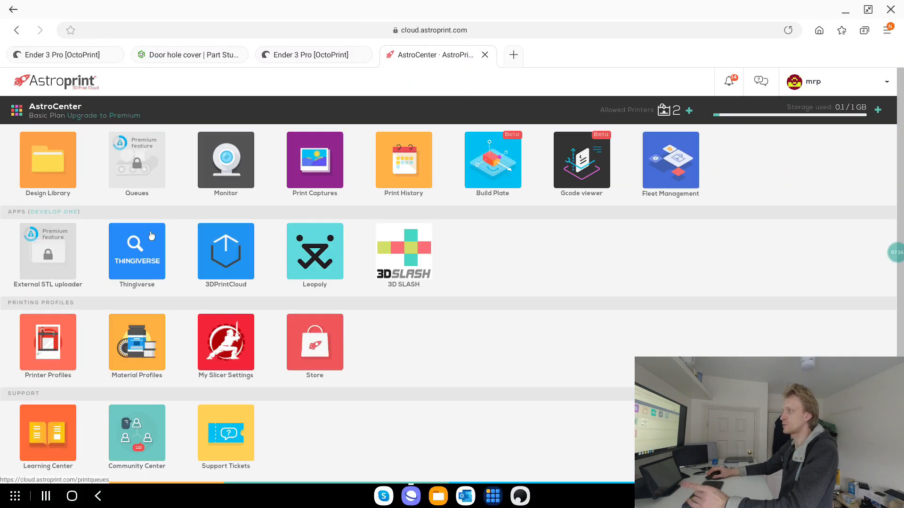
left_click(226, 344)
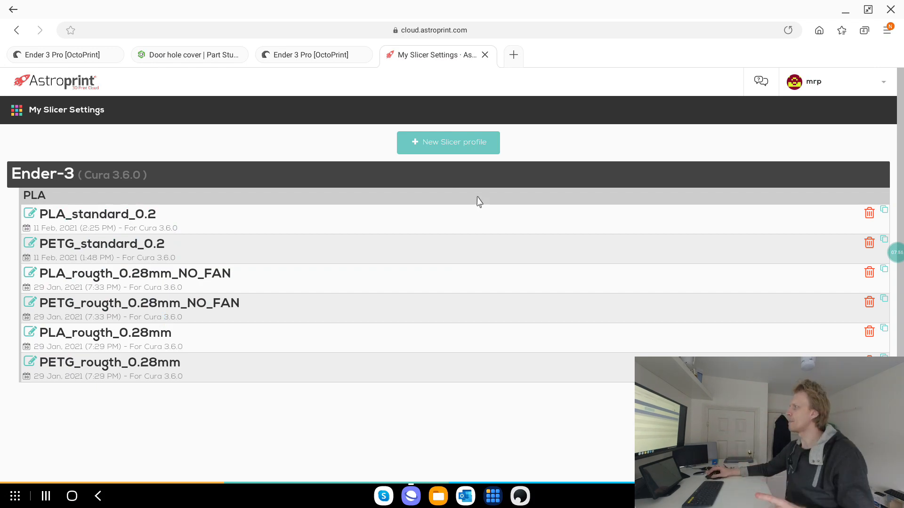
- Cancel a new Ender-3 PLA slicer profile and open PLA_standard_0.2 instead
left_click(448, 142)
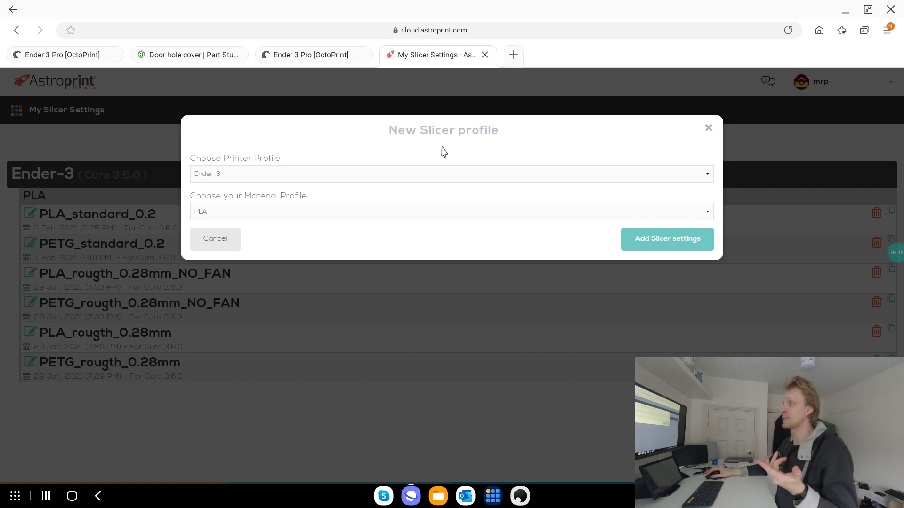
left_click(215, 239)
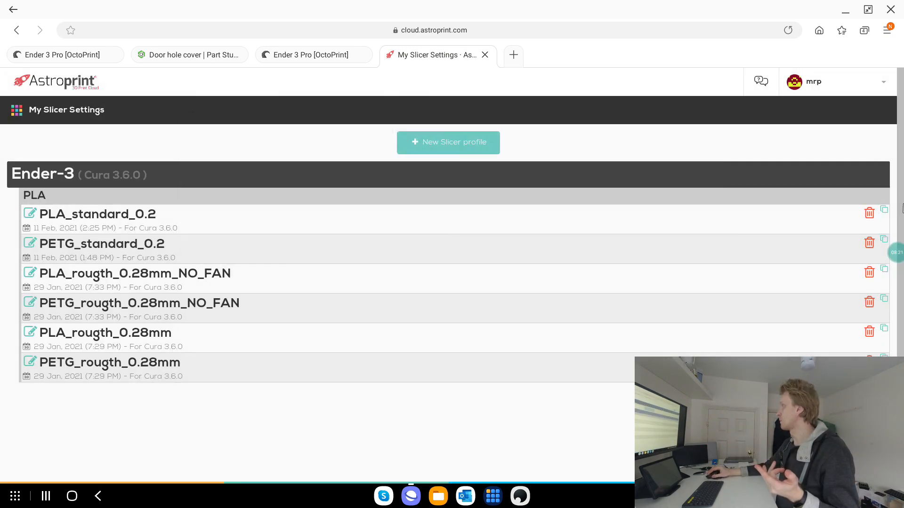
left_click(97, 213)
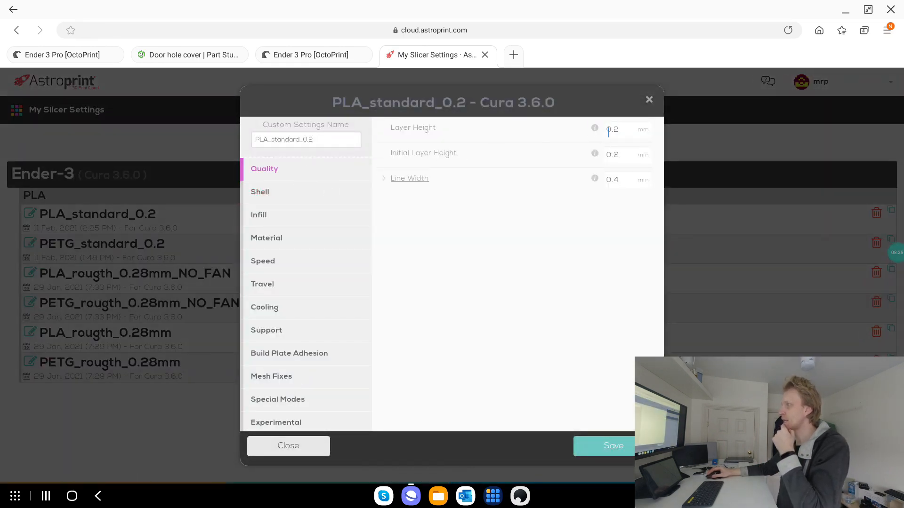
- Browse PLA_standard_0.2's shell and material settings, then close without saving
left_click(260, 192)
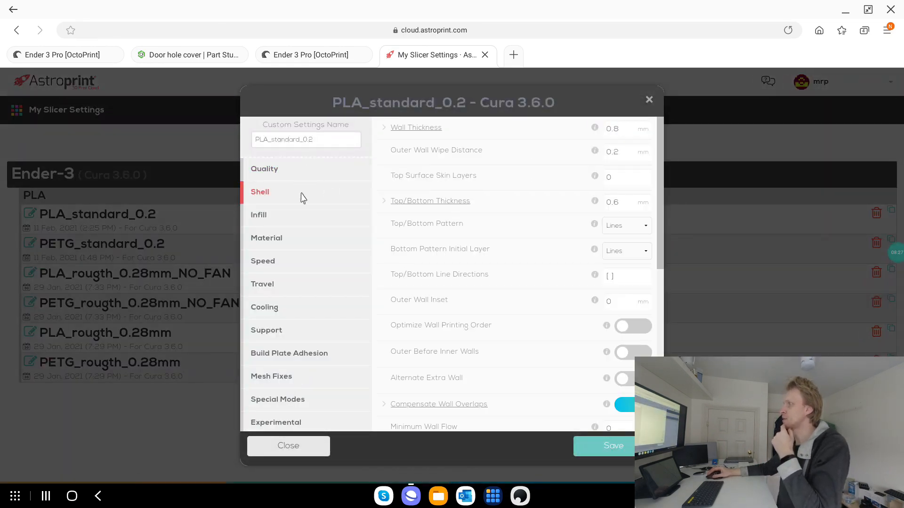
left_click(258, 215)
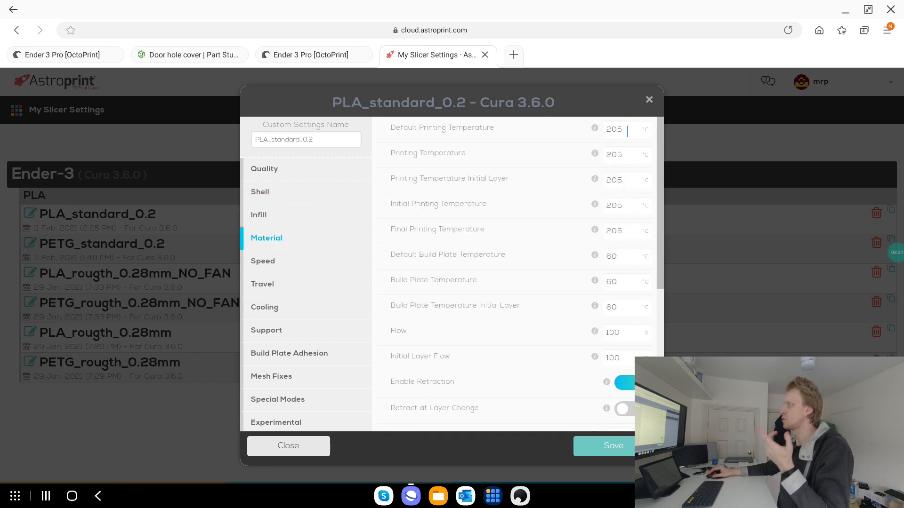
scroll("down", 3)
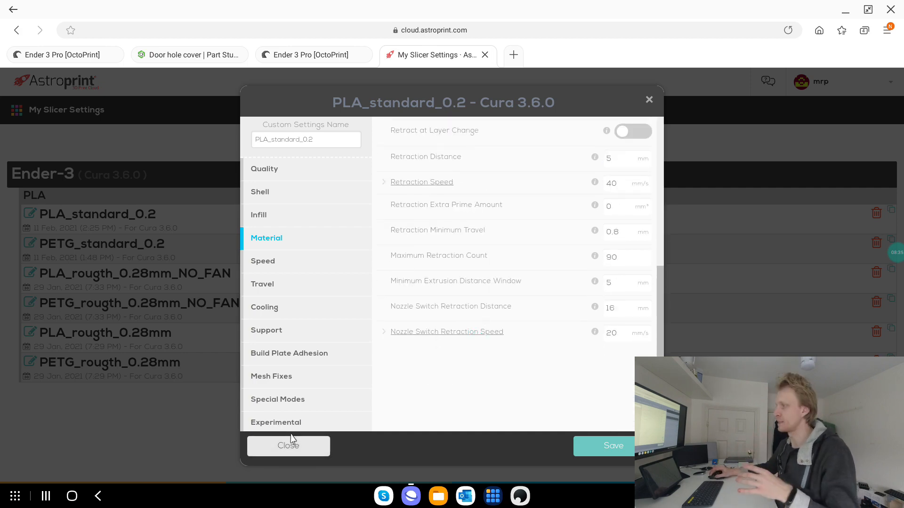
mouse_move(290, 462)
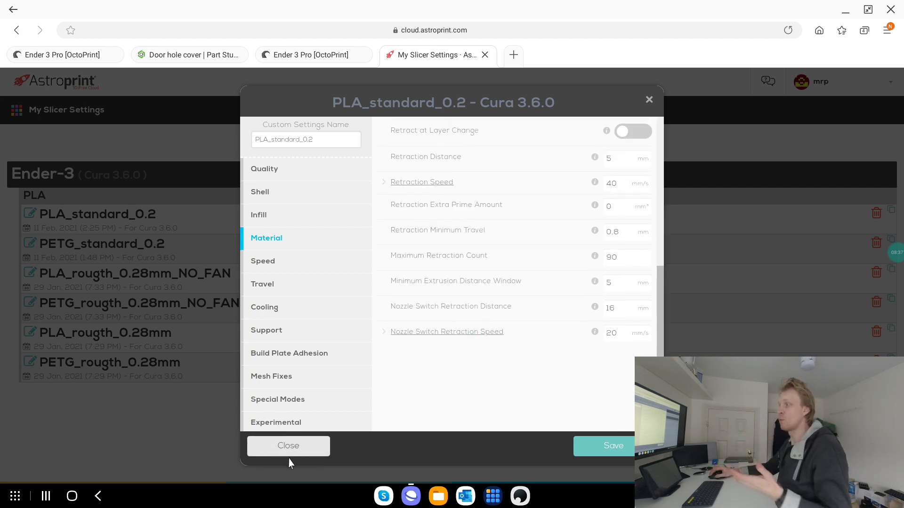
left_click(288, 446)
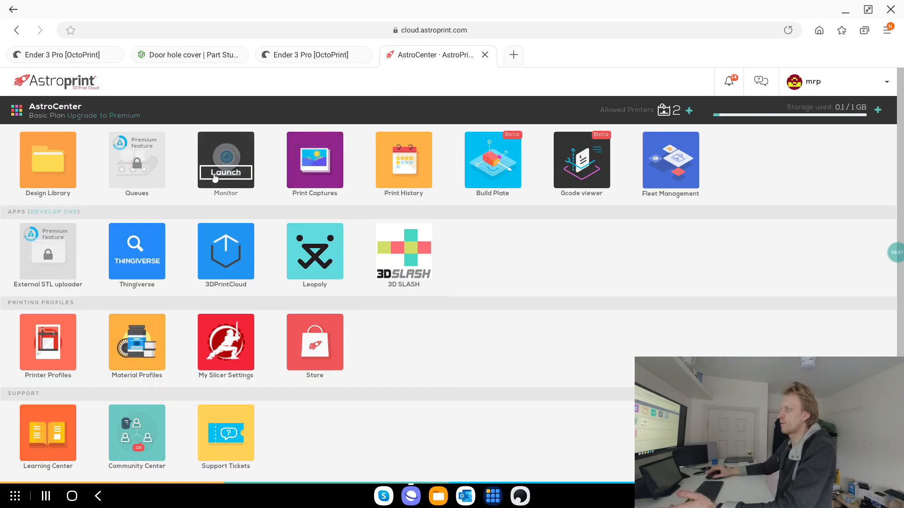
- Confirm the octopi printer's bed is clear and view its camera and controls
left_click(226, 160)
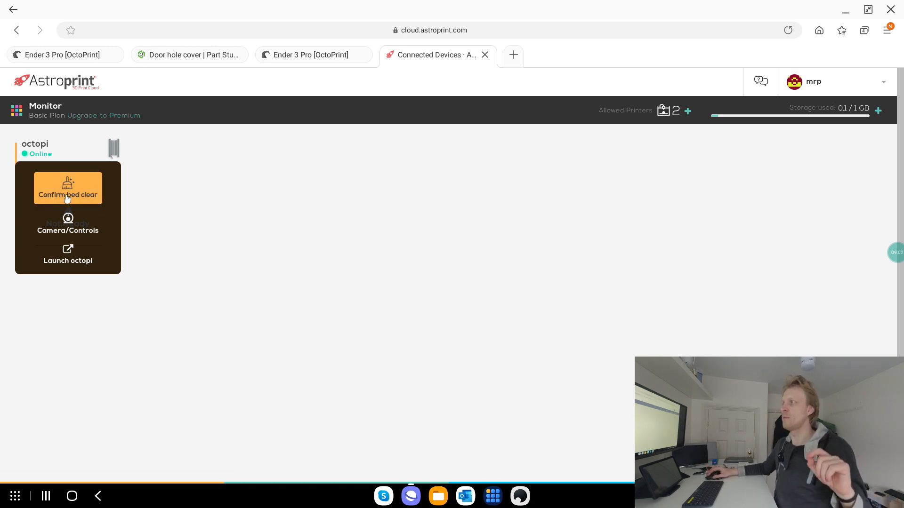
left_click(68, 187)
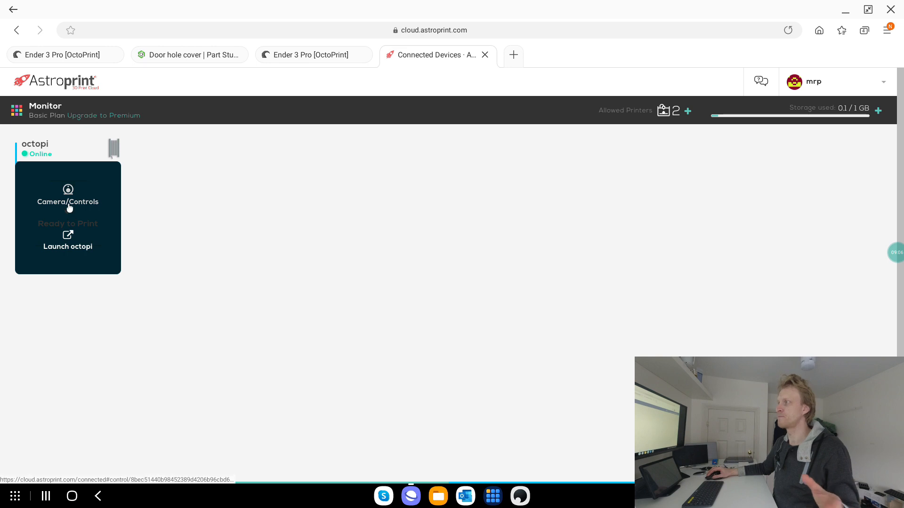
left_click(67, 196)
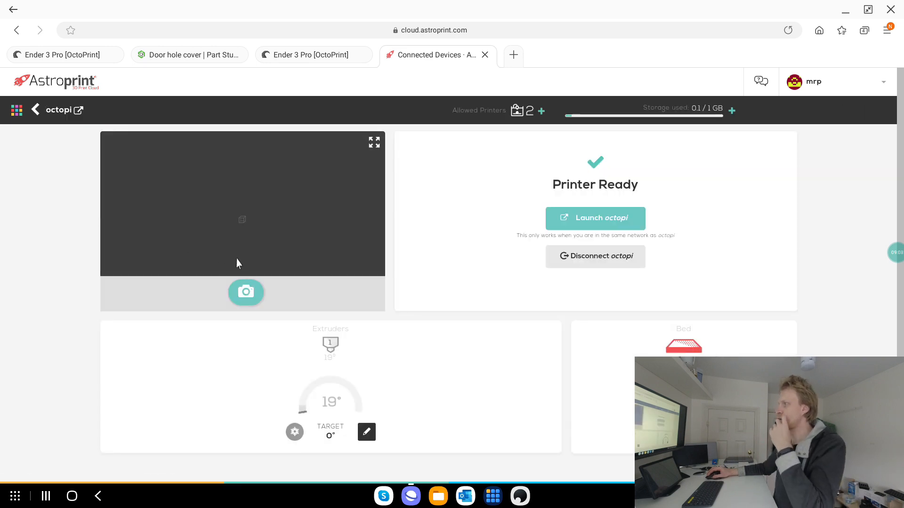
left_click(246, 292)
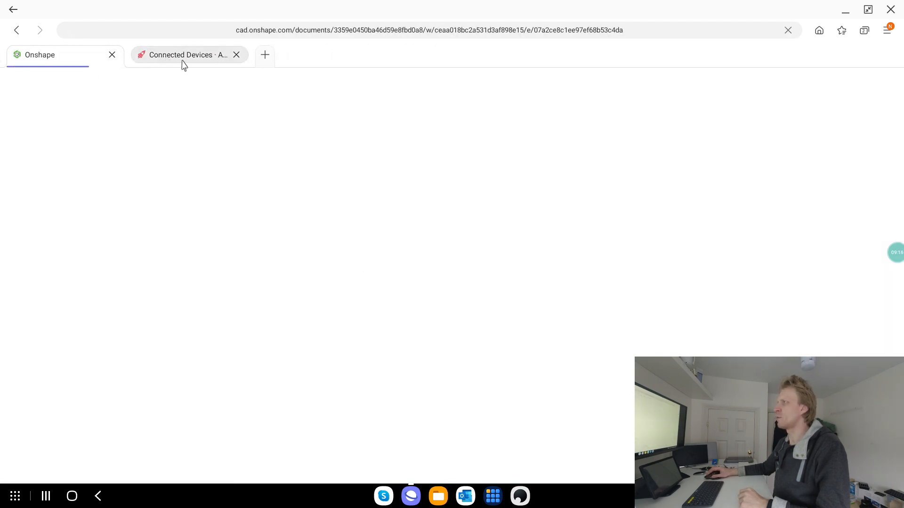
- Return to the monitor, reopen octopi's camera and controls, and launch its OctoPrint interface
left_click(184, 55)
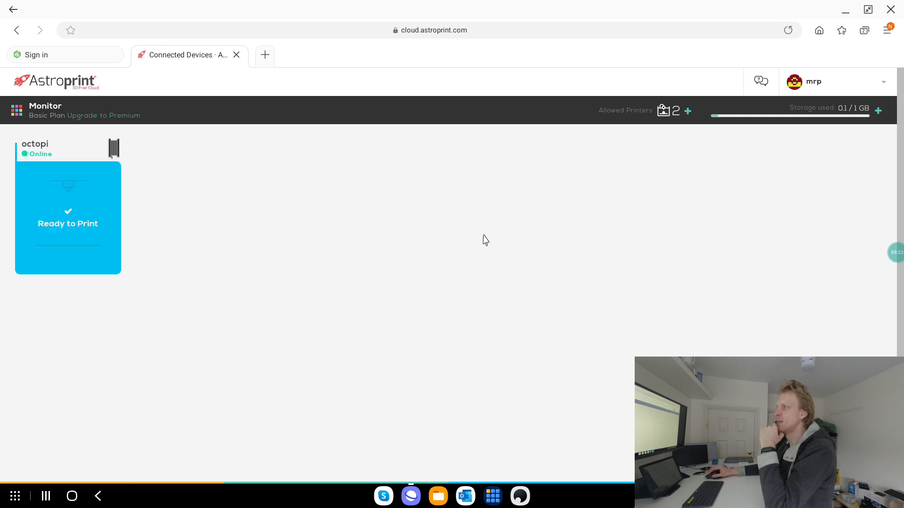
left_click(67, 218)
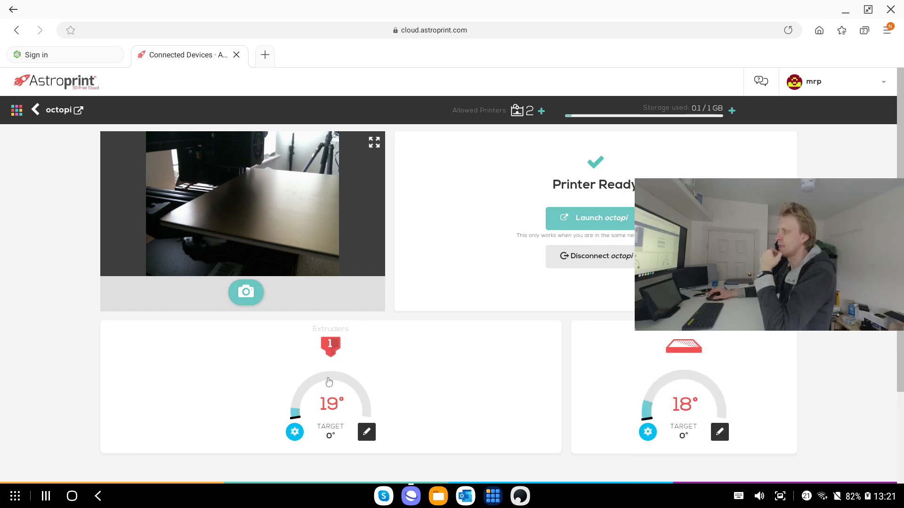
mouse_move(593, 223)
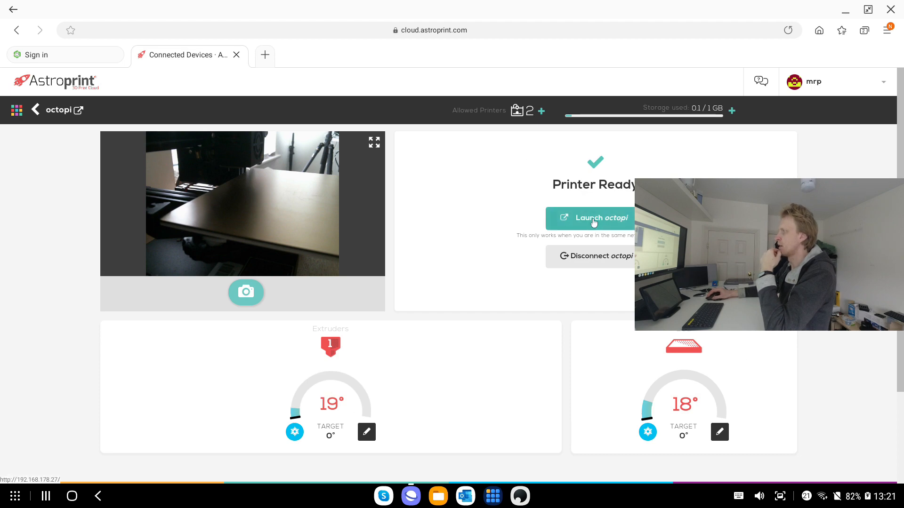
left_click(590, 218)
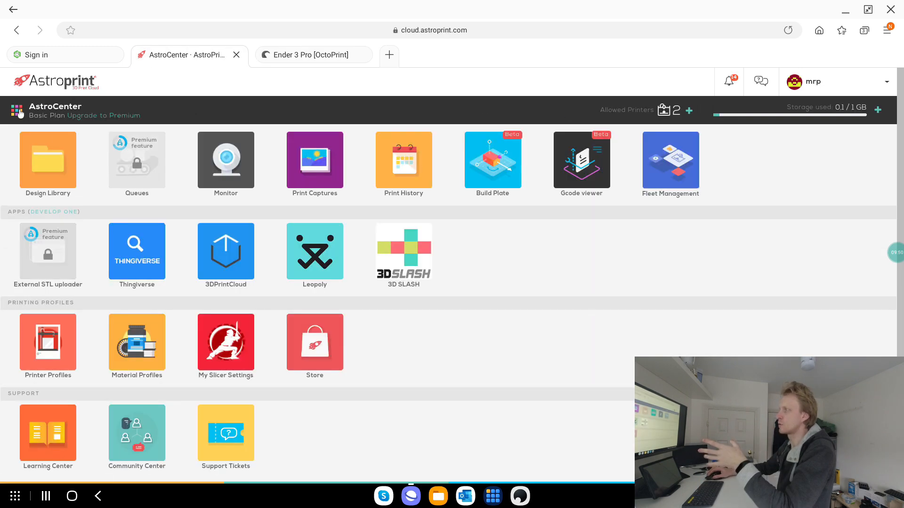
- Watch the cable_clip_10mm timelapse in Print Captures, then return to the app hub
left_click(315, 160)
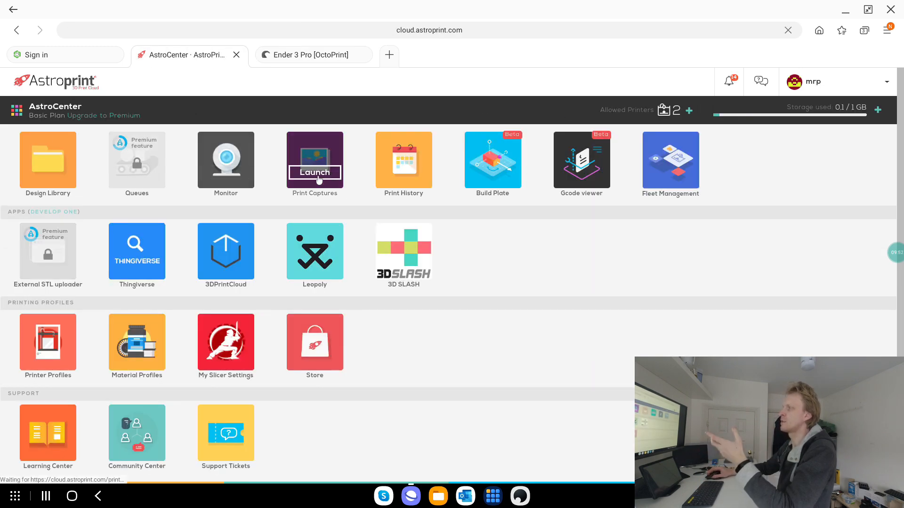
left_click(315, 172)
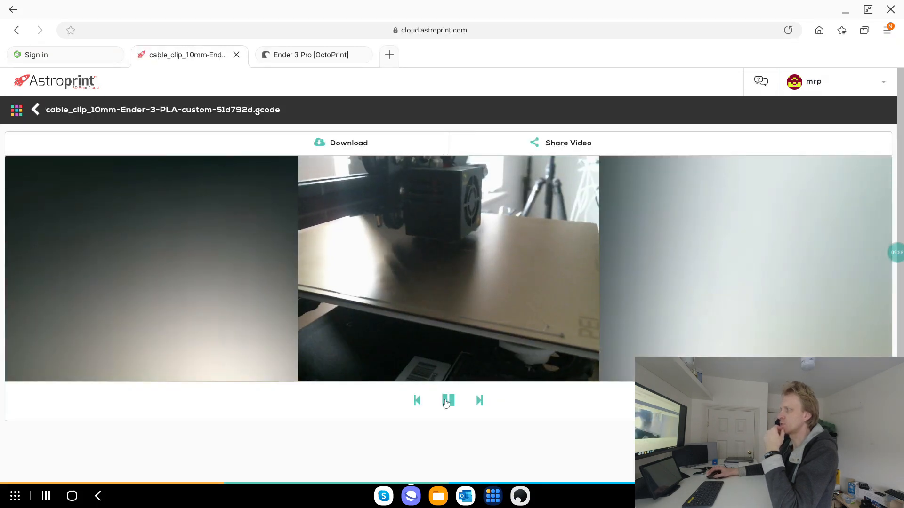
left_click(16, 110)
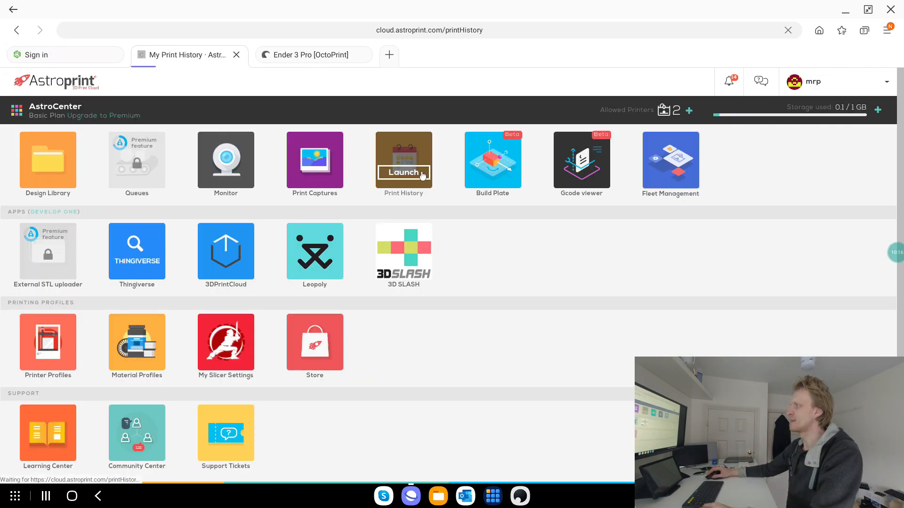
left_click(403, 172)
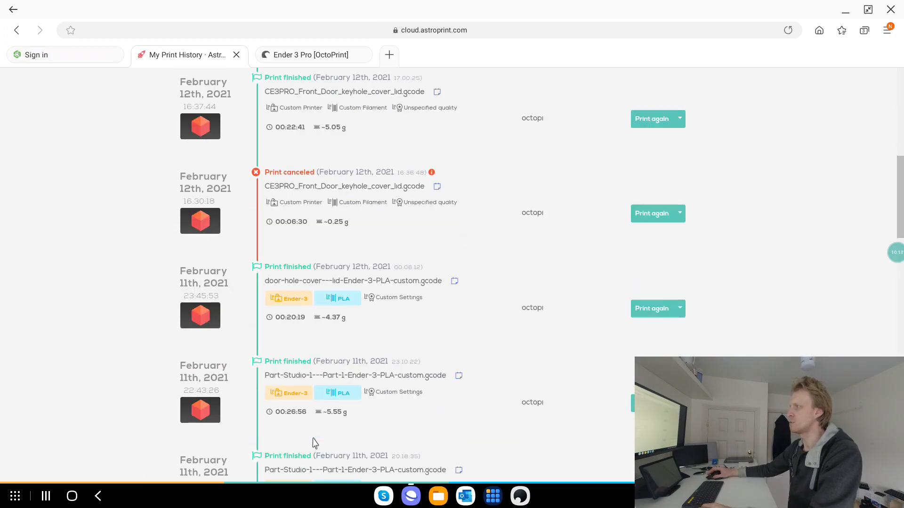
scroll("down", 3)
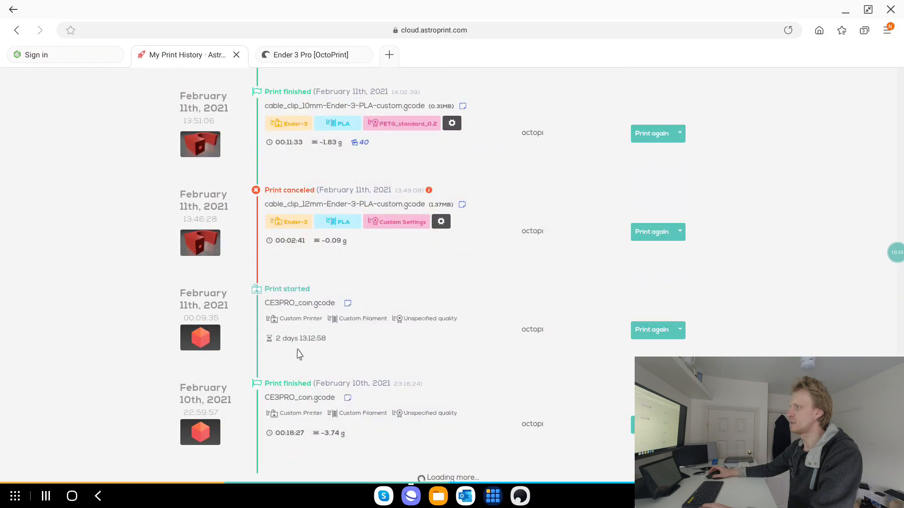
scroll("up", 3)
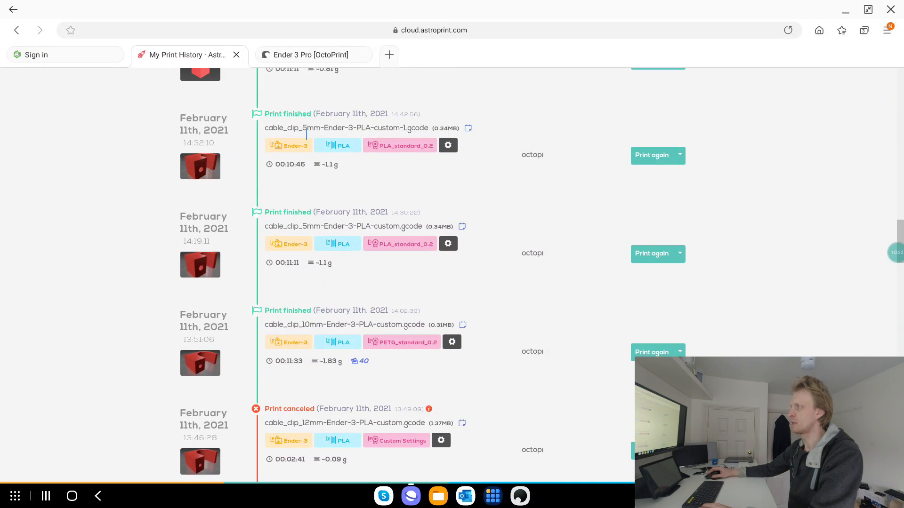
scroll("down", 3)
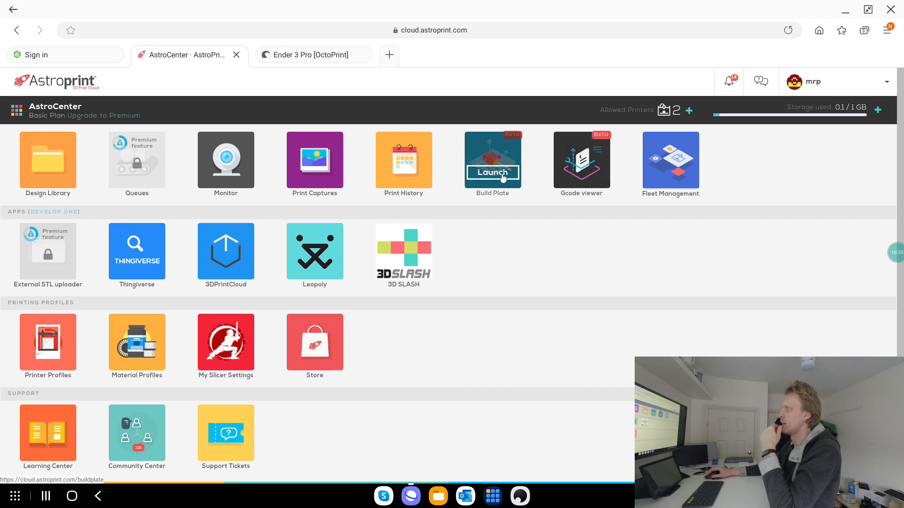
- Try Build Plate, then launch Fleet Management, which redirects to the Premium Upgrade Plan page
left_click(492, 172)
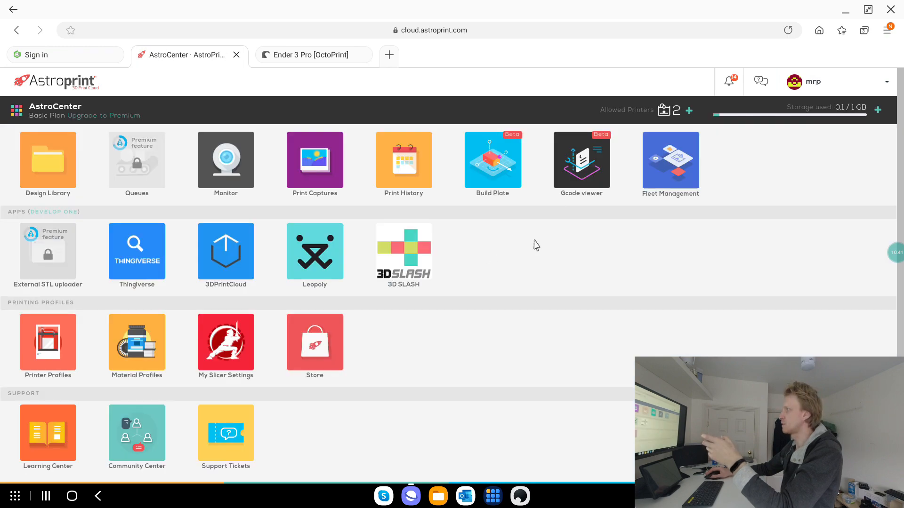
left_click(581, 160)
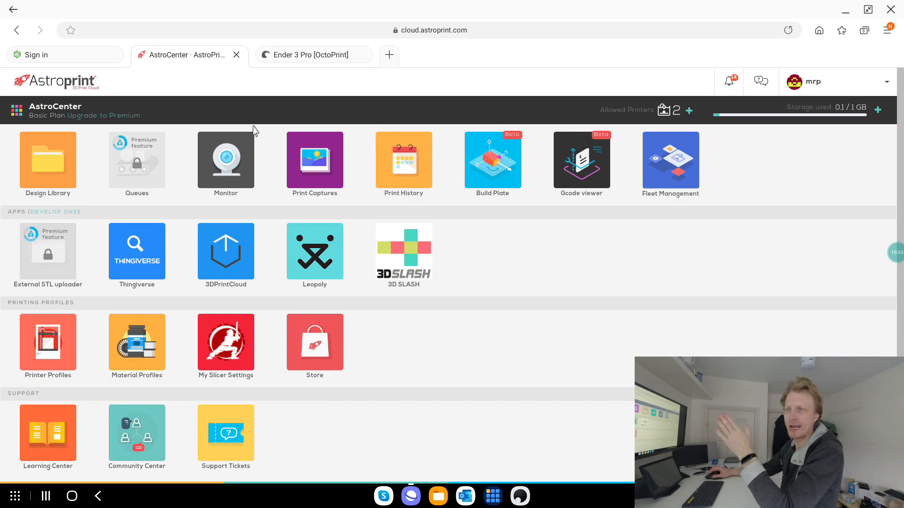
mouse_move(669, 173)
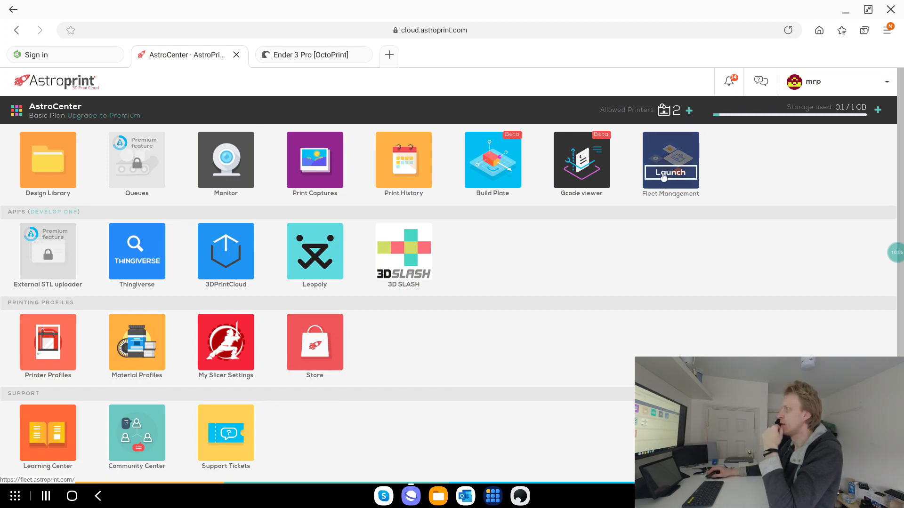
left_click(670, 172)
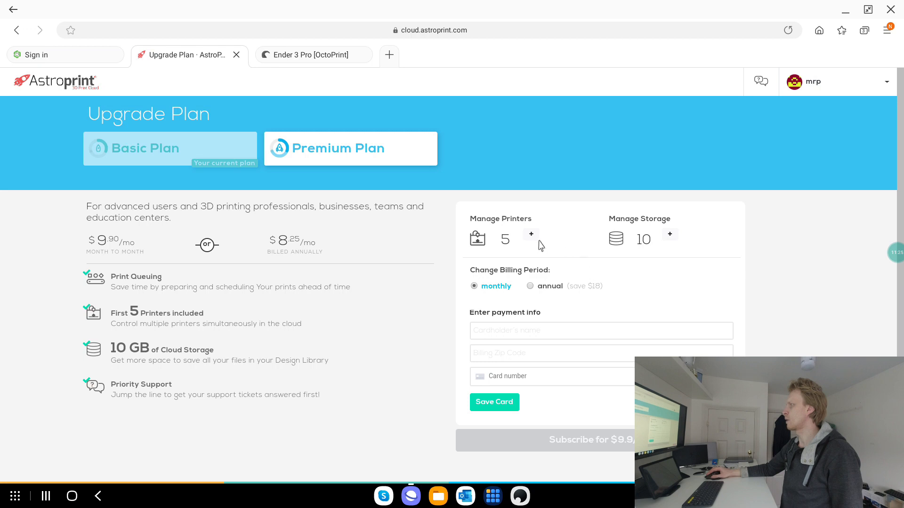
- Price the Premium plan for 10 printers on annual billing, then leave the upgrade page
left_click(530, 234)
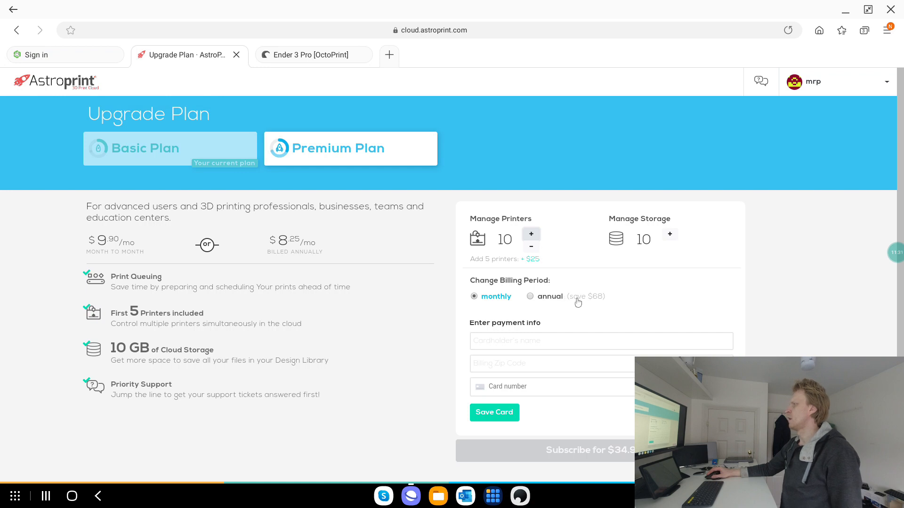
left_click(529, 296)
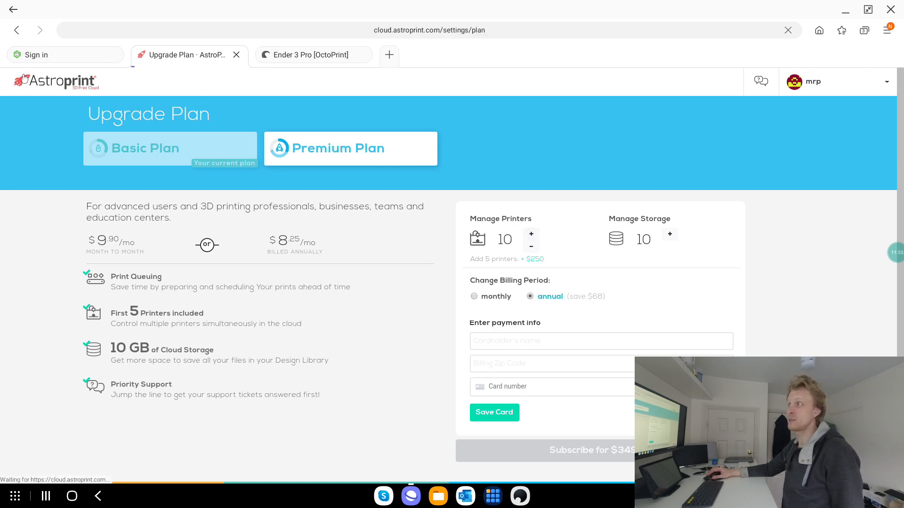
left_click(17, 30)
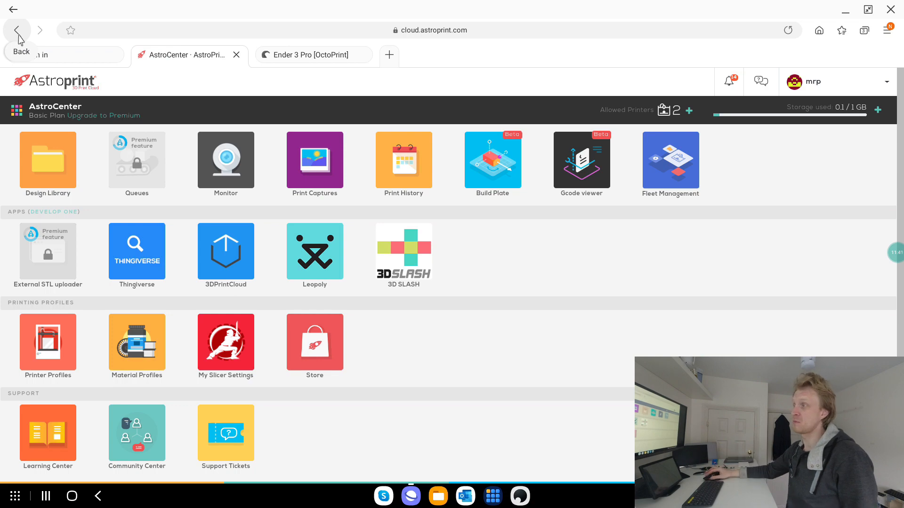
- Browse Thingiverse and the 3DPrintCloud details ($15/mo, 30-day trial), then launch 3D Slash
left_click(136, 251)
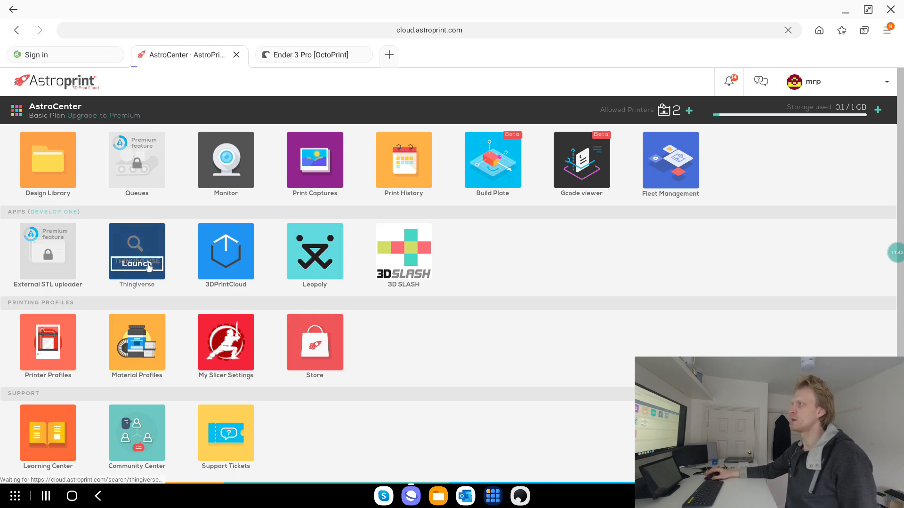
left_click(137, 264)
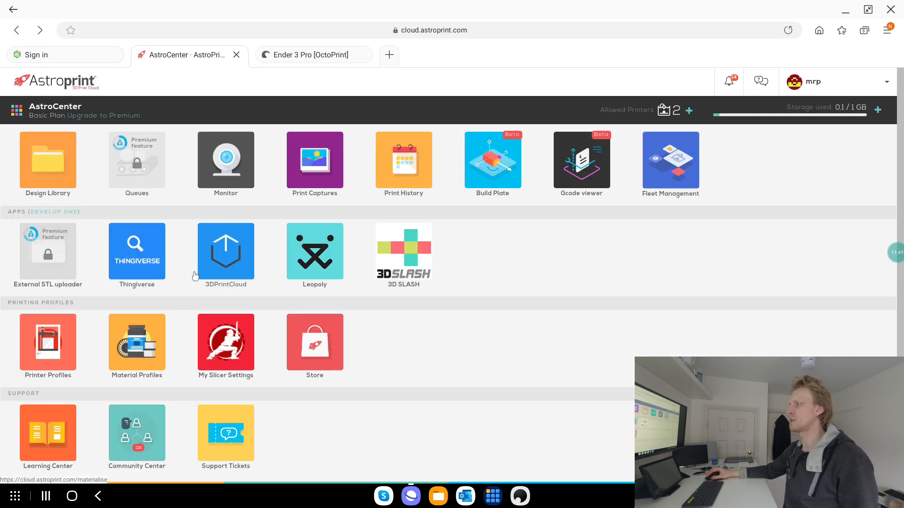
left_click(226, 251)
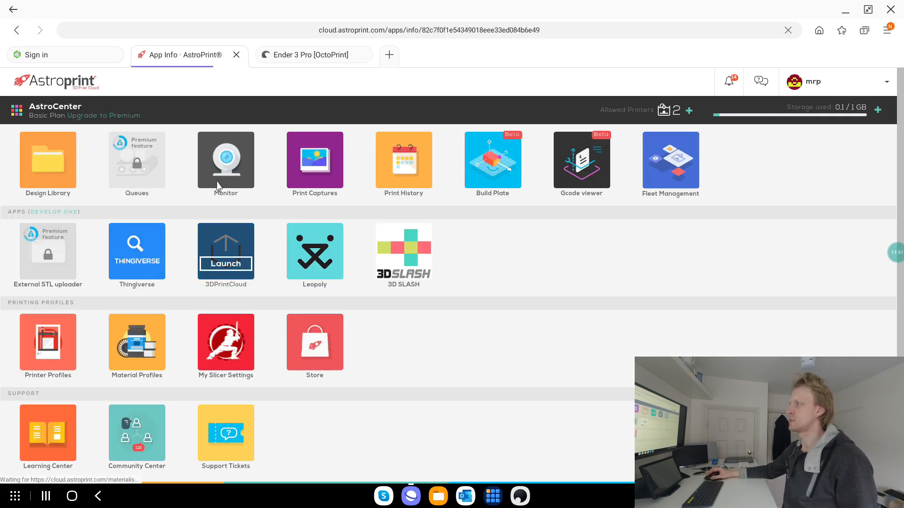
left_click(225, 263)
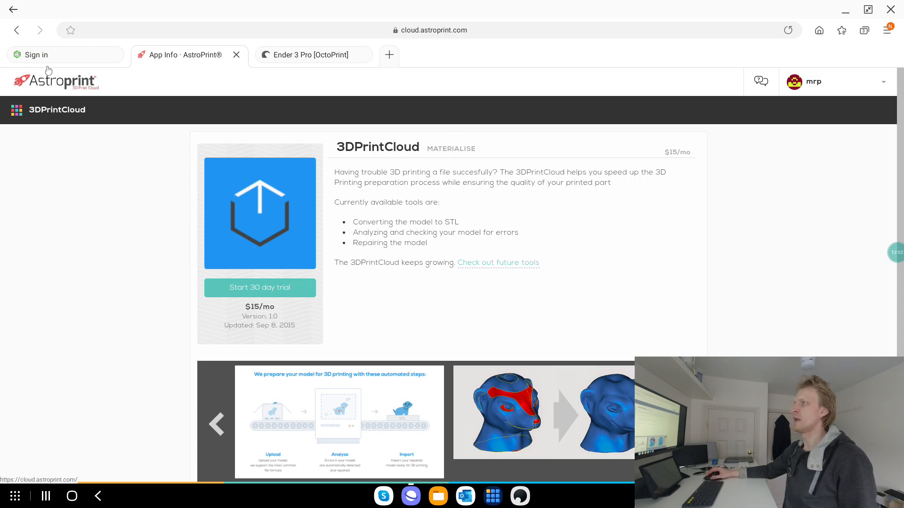
left_click(18, 30)
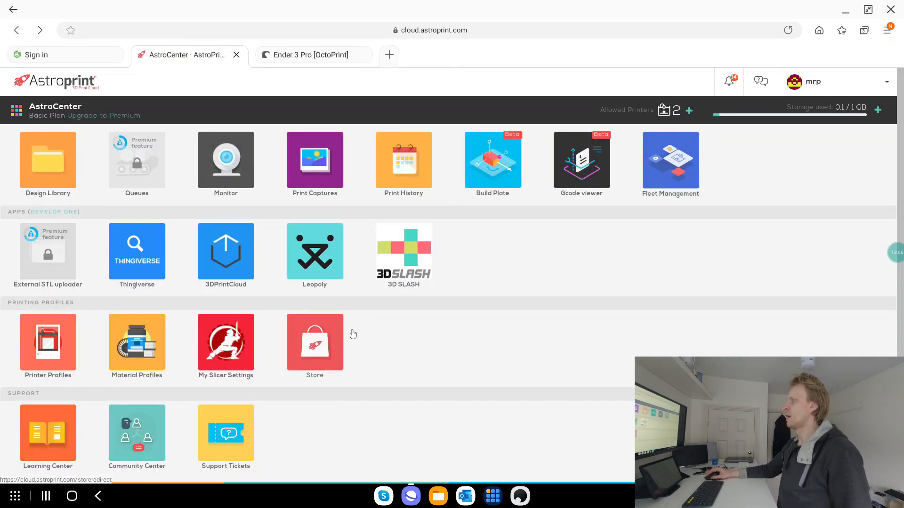
left_click(315, 251)
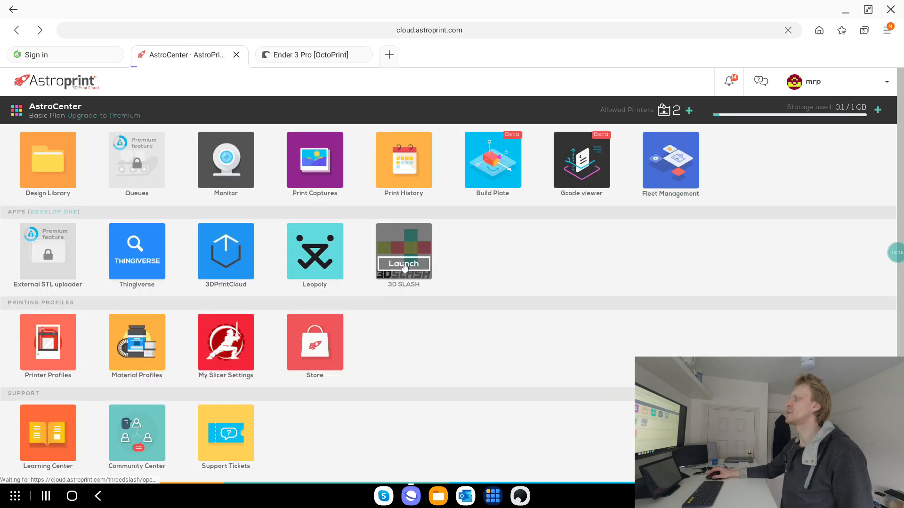
left_click(404, 264)
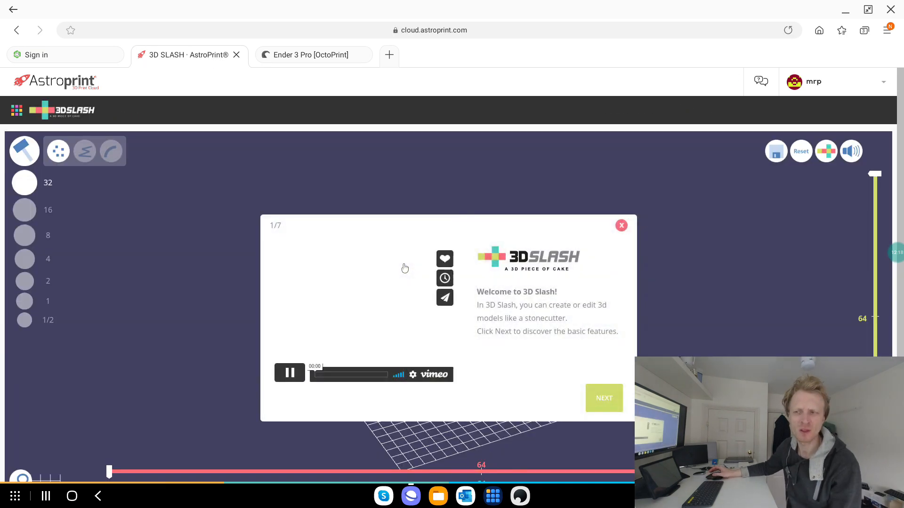
left_click(289, 373)
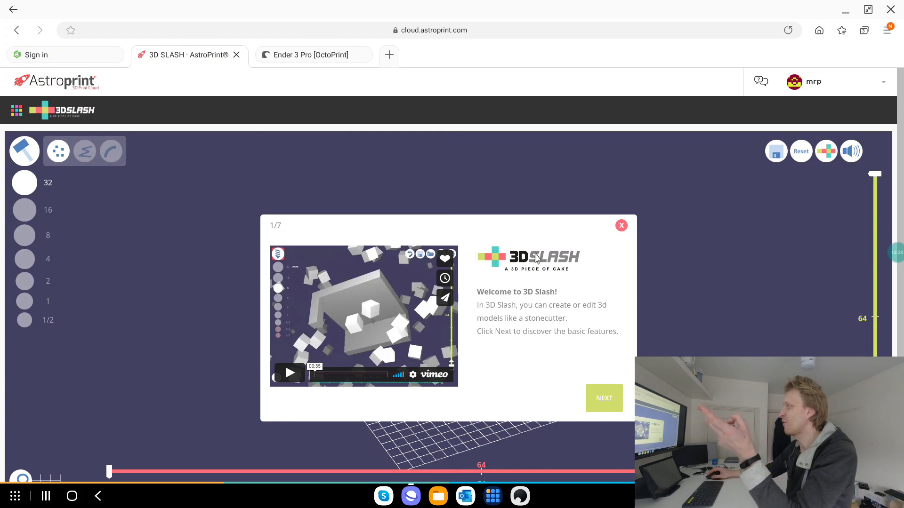
left_click(620, 225)
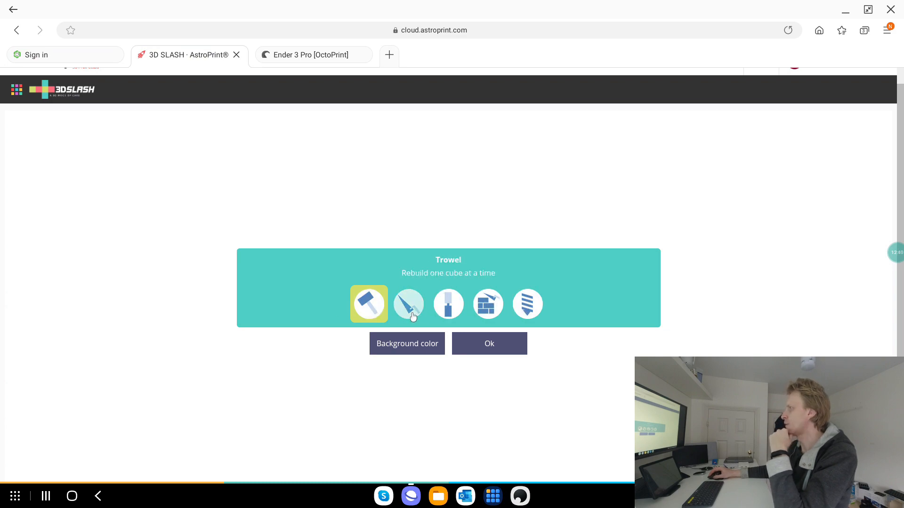
left_click(488, 343)
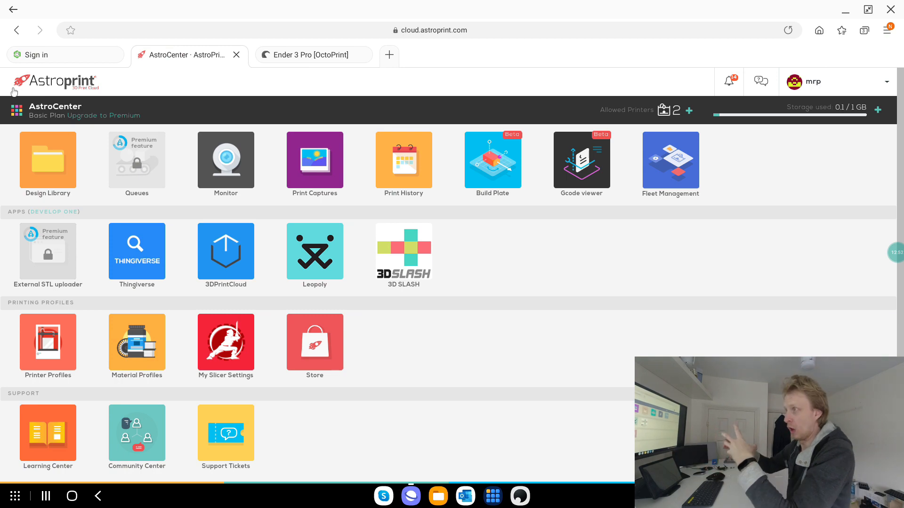
mouse_move(95, 392)
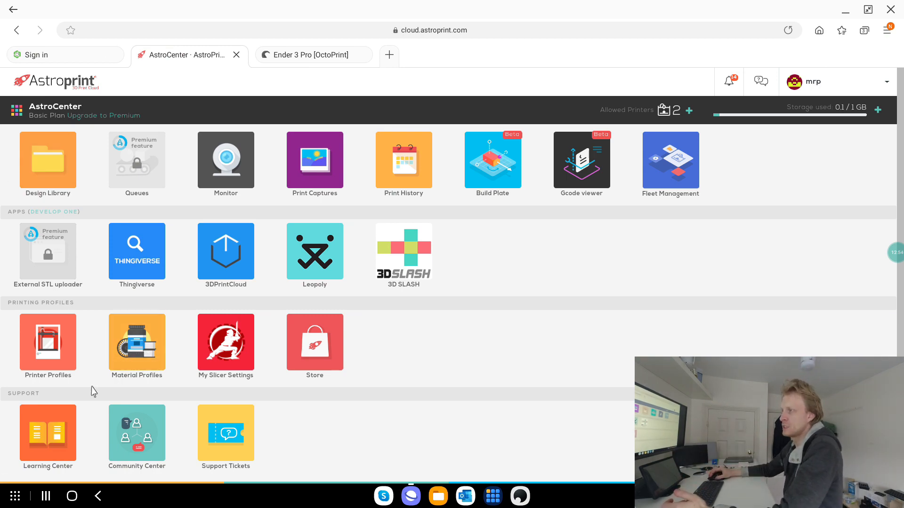
- Review the Ender-3 printer profile (235×235×250 mm, Cura 3.6.0, Marlin), then return to the hub
left_click(47, 343)
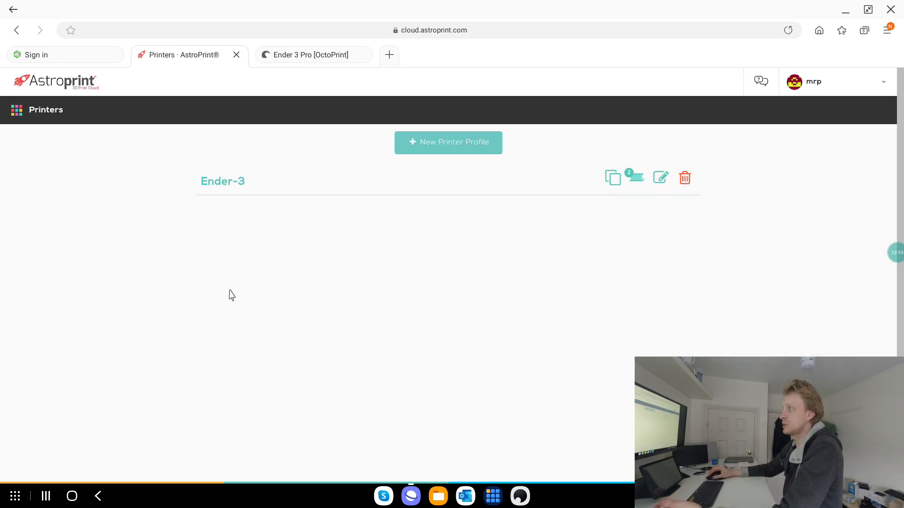
left_click(223, 181)
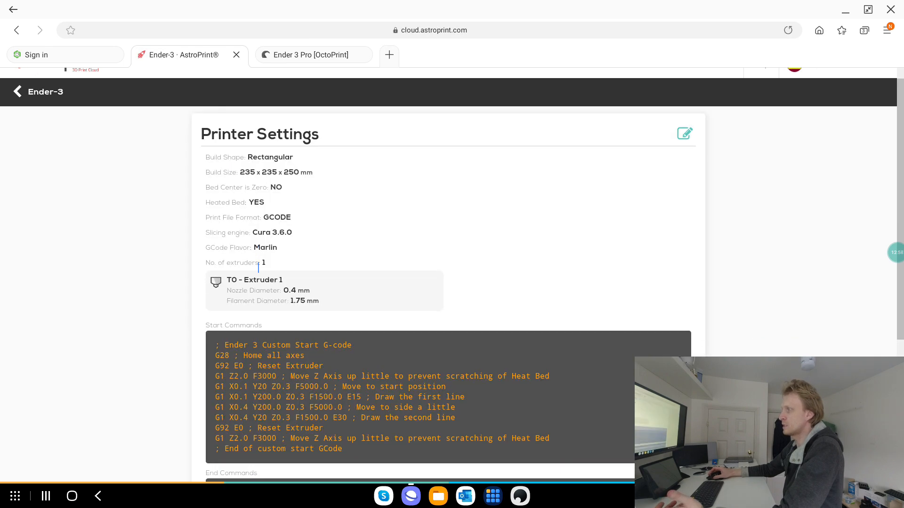
scroll("down", 3)
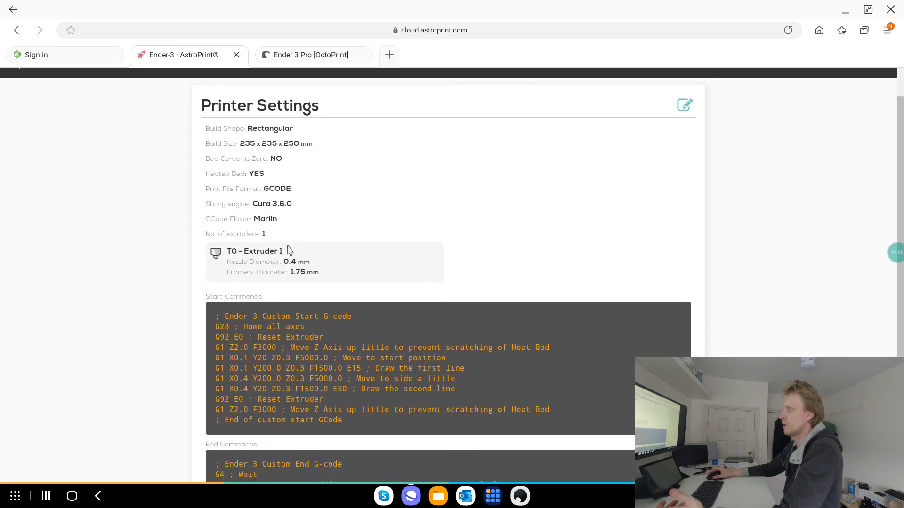
scroll("down", 3)
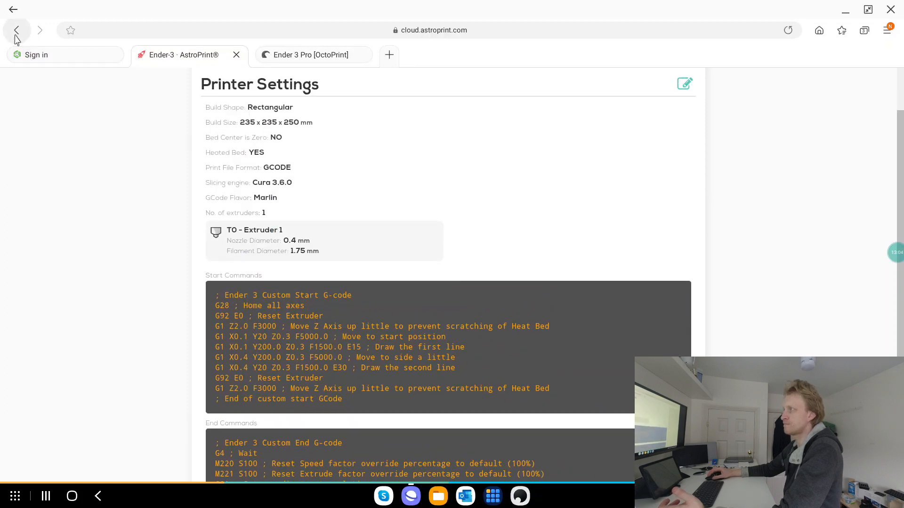
left_click(16, 30)
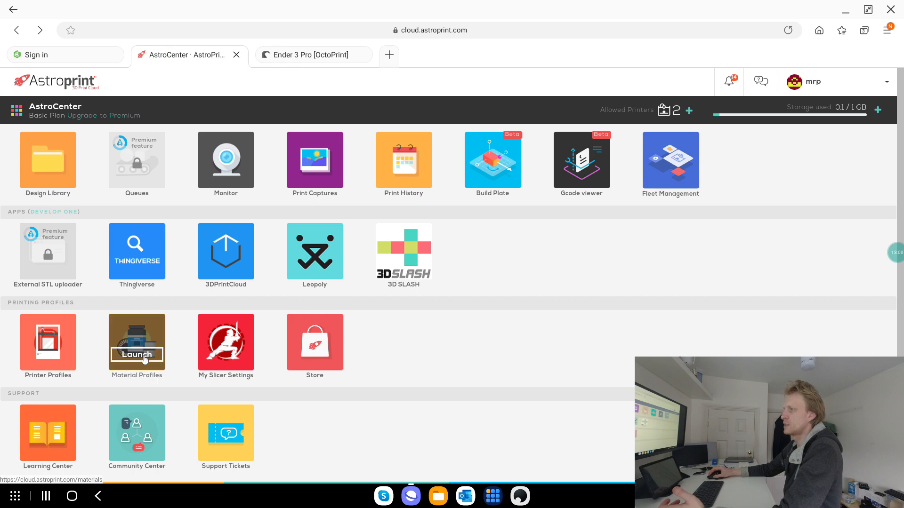
- Look at material profiles and the European AstroPrint store, then close the store page
left_click(137, 354)
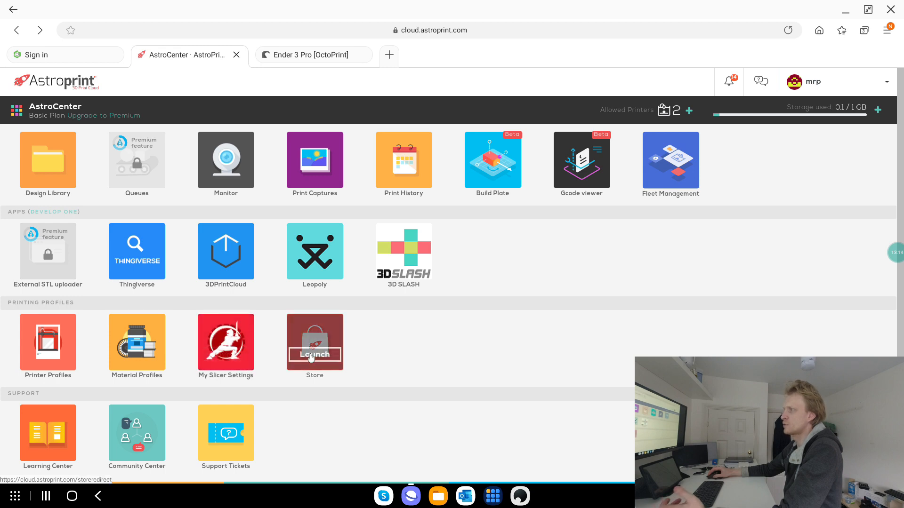
left_click(314, 354)
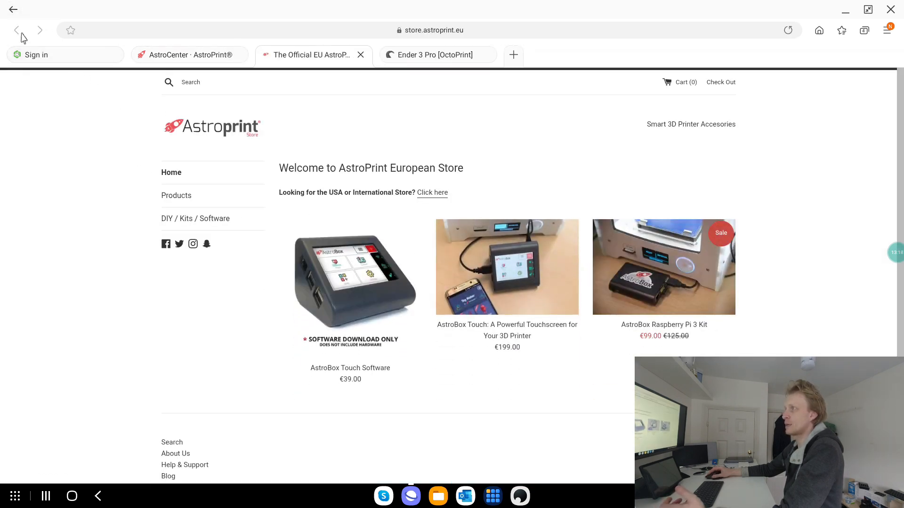
left_click(184, 54)
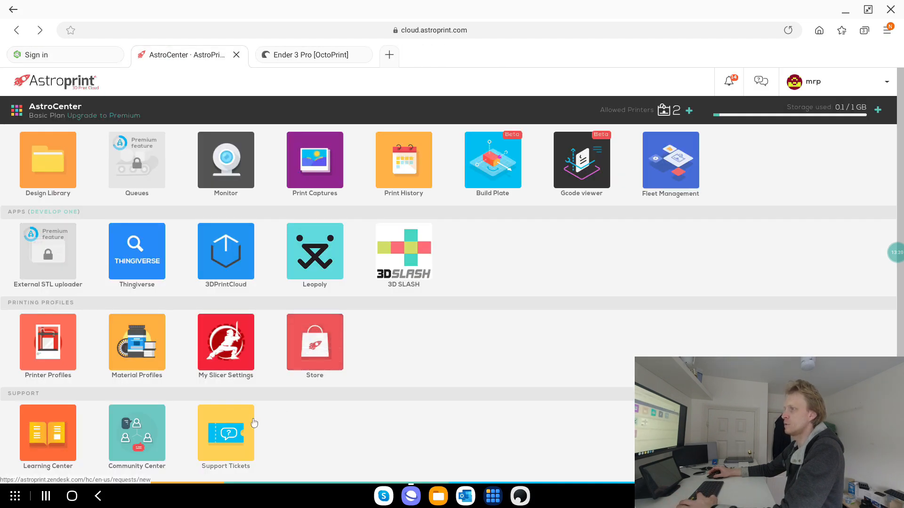
scroll("down", 3)
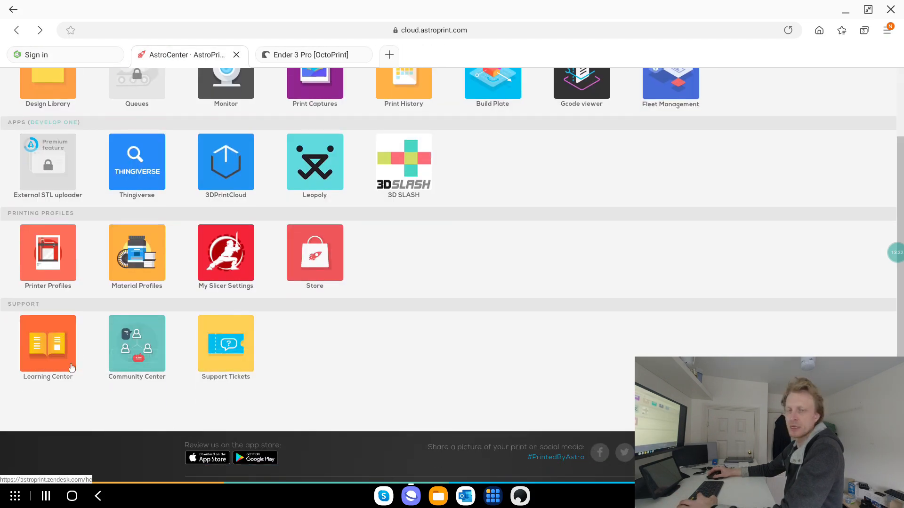
mouse_move(137, 344)
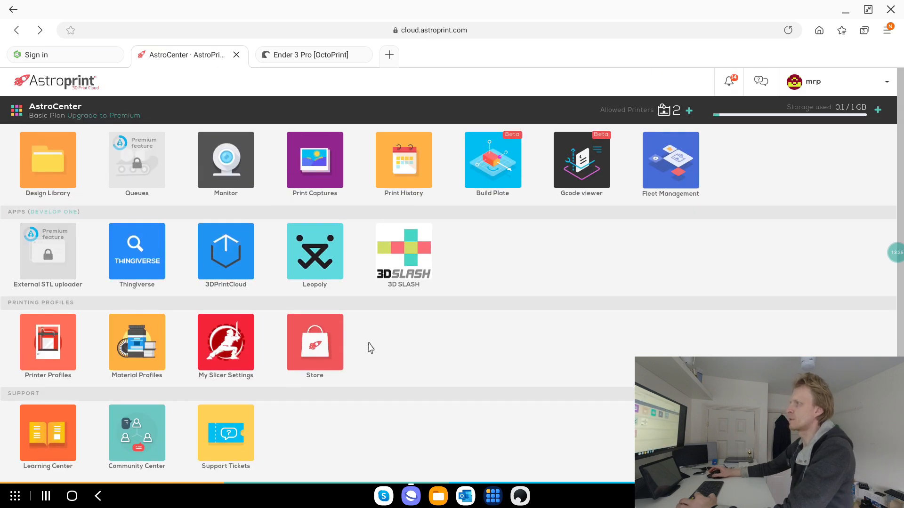
mouse_move(47, 159)
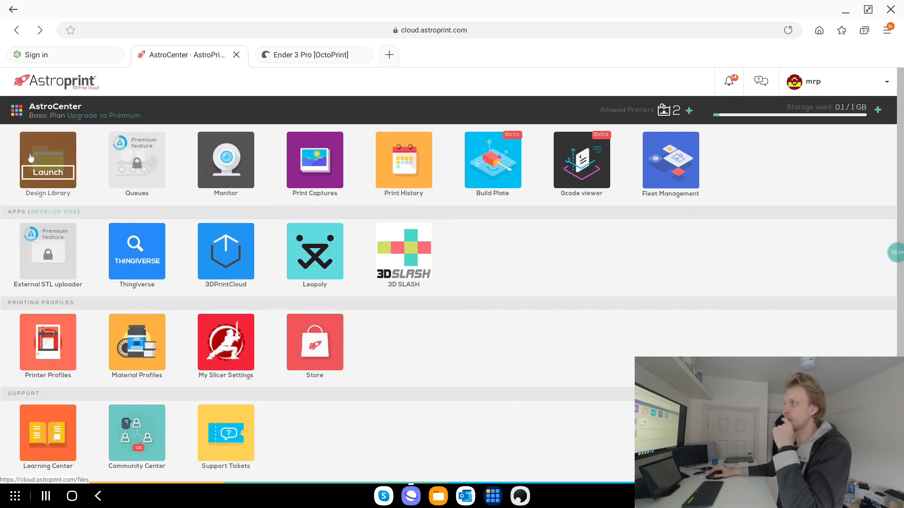
- Choose PLA_standard_0.2 quality for the Household keyhole cover and show the advanced slicer settings
left_click(47, 159)
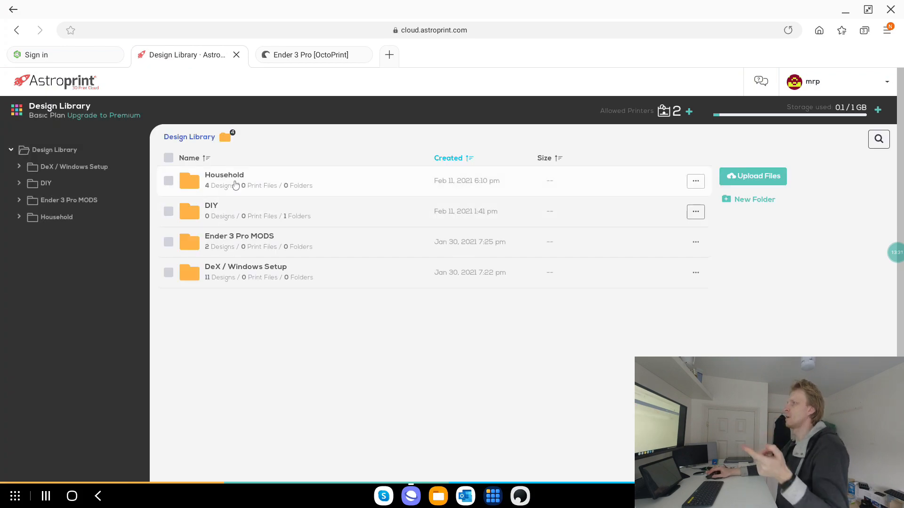
left_click(223, 174)
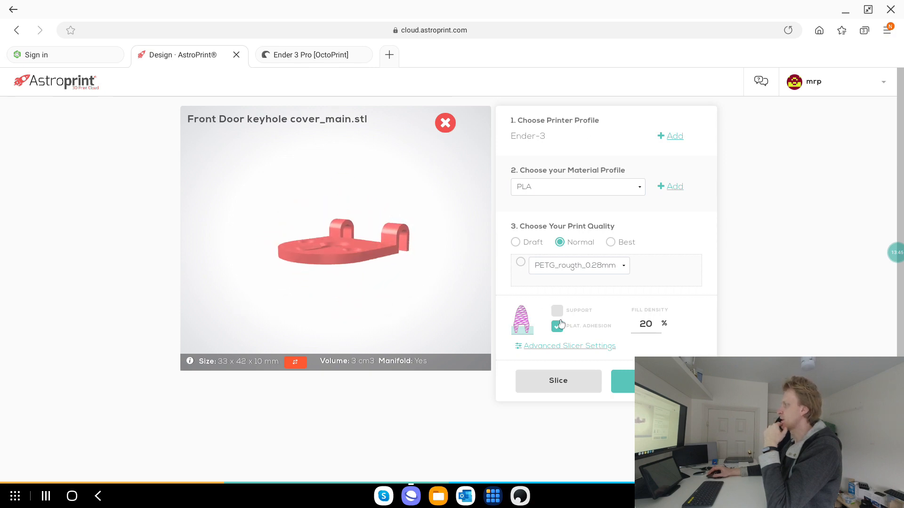
left_click(576, 187)
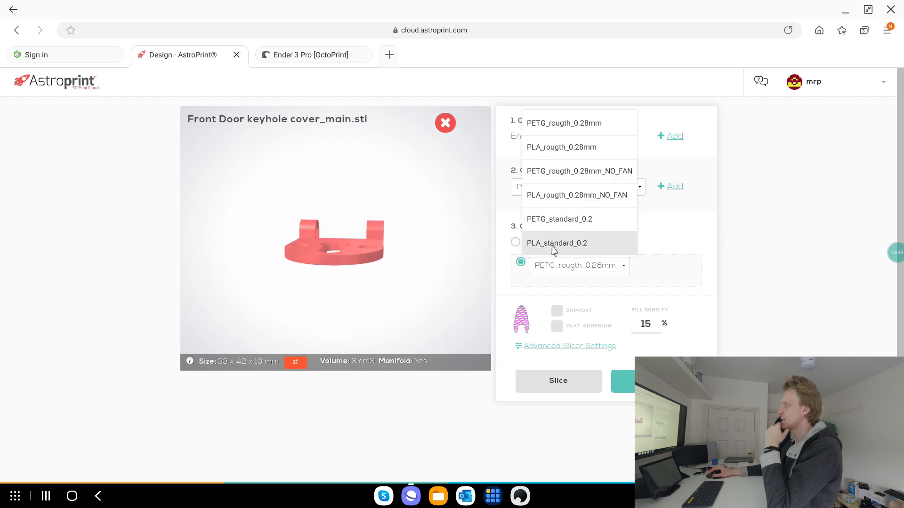
left_click(556, 243)
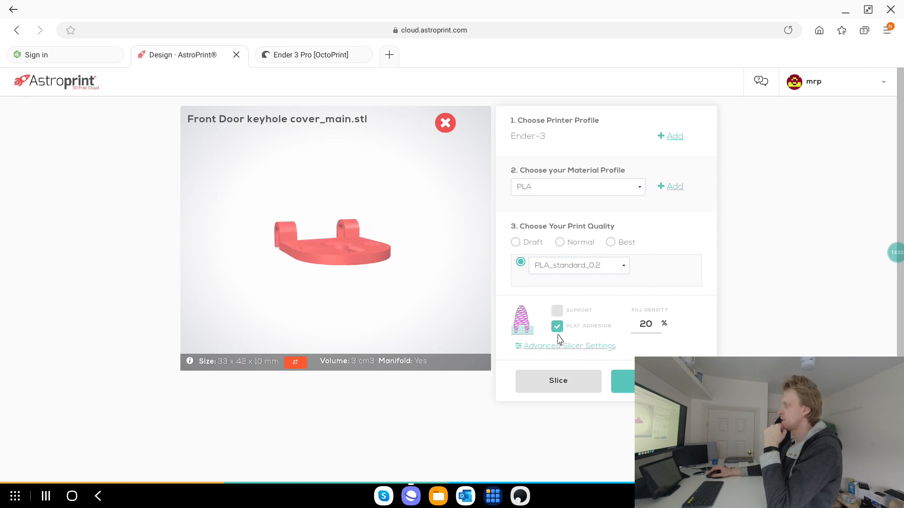
left_click(570, 346)
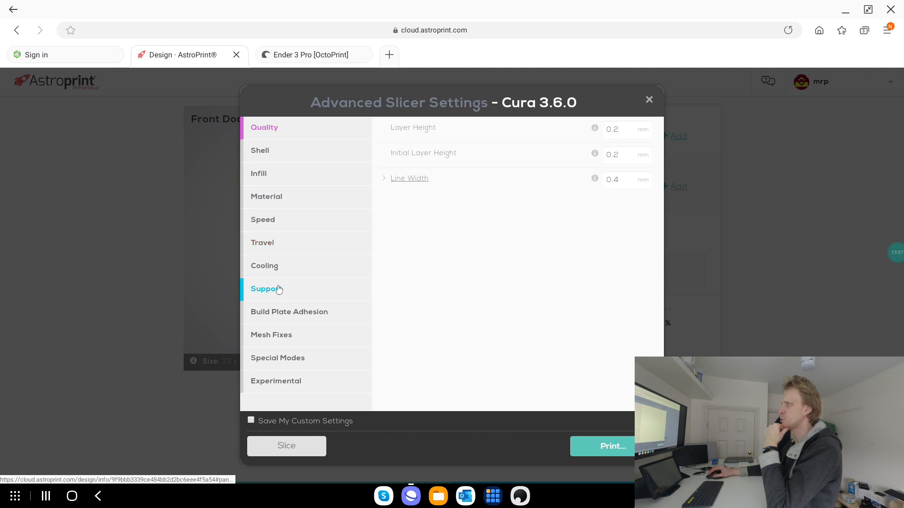
- Turn on support generation, check the existing sliced file's actions, and return to AstroCenter
left_click(266, 288)
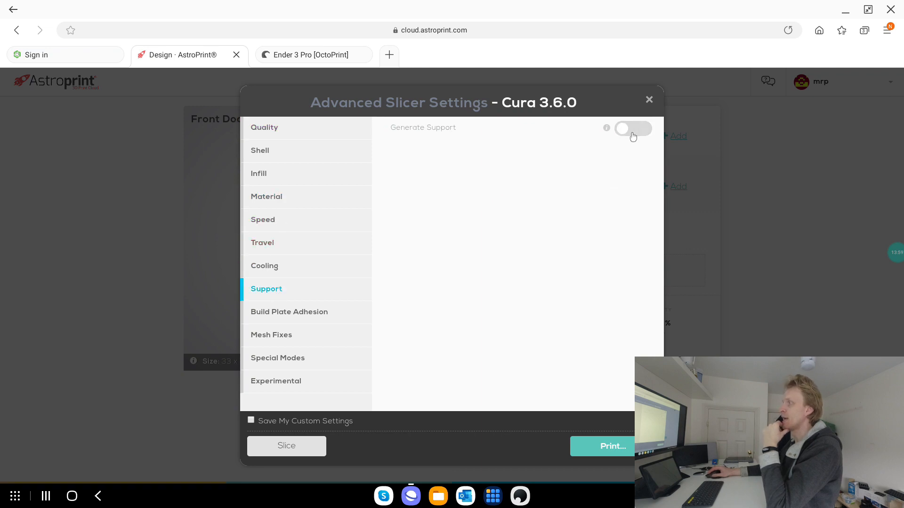
left_click(632, 128)
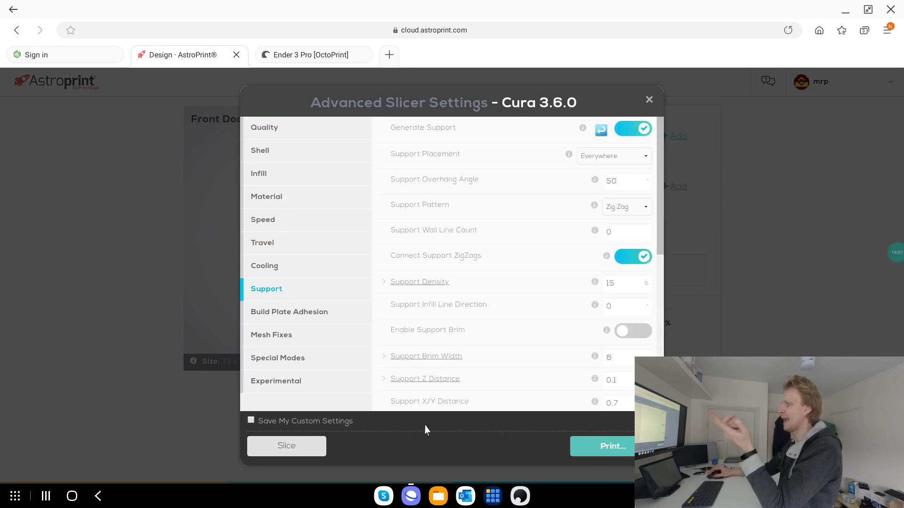
left_click(648, 99)
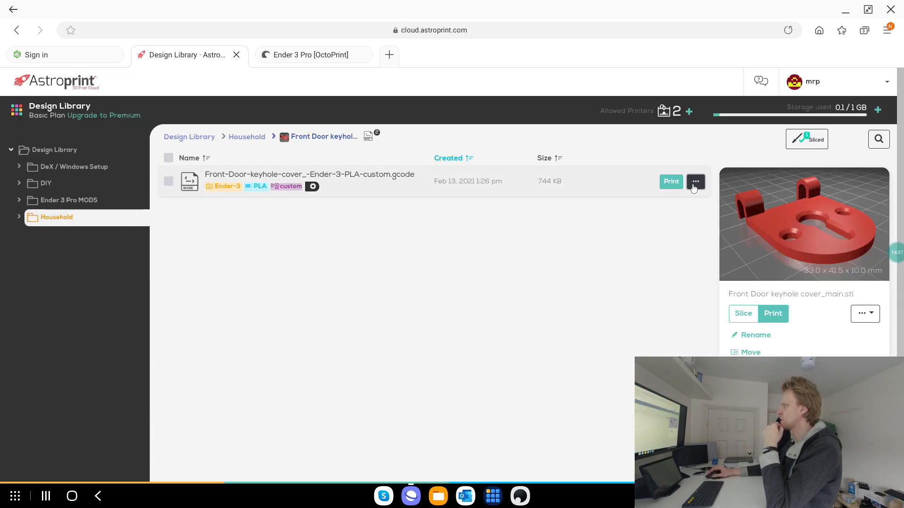
left_click(695, 182)
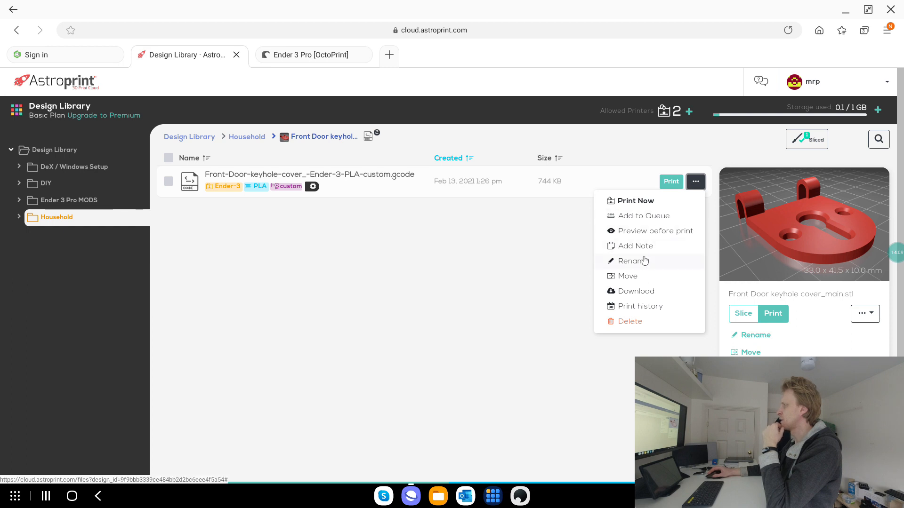
left_click(308, 174)
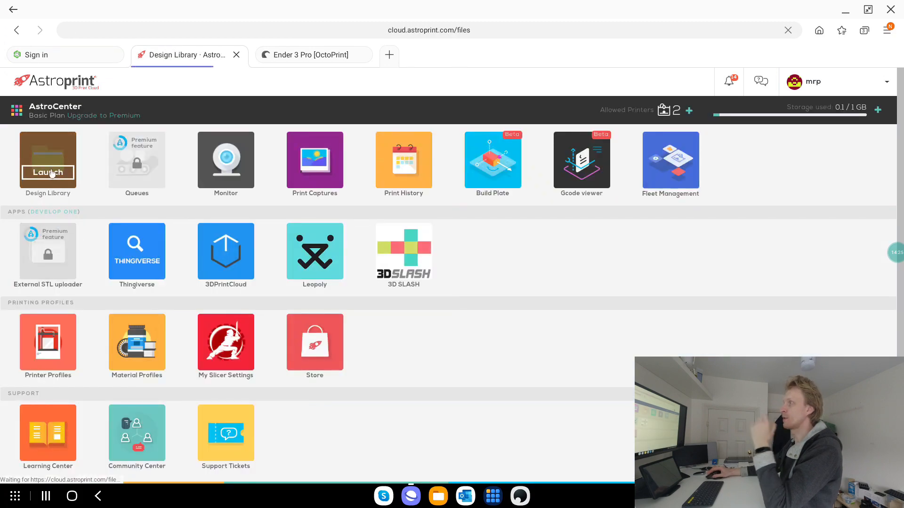
- Start printing Front Door keyhole cover_main.stl from Household with the PLA standard quality profile
left_click(48, 173)
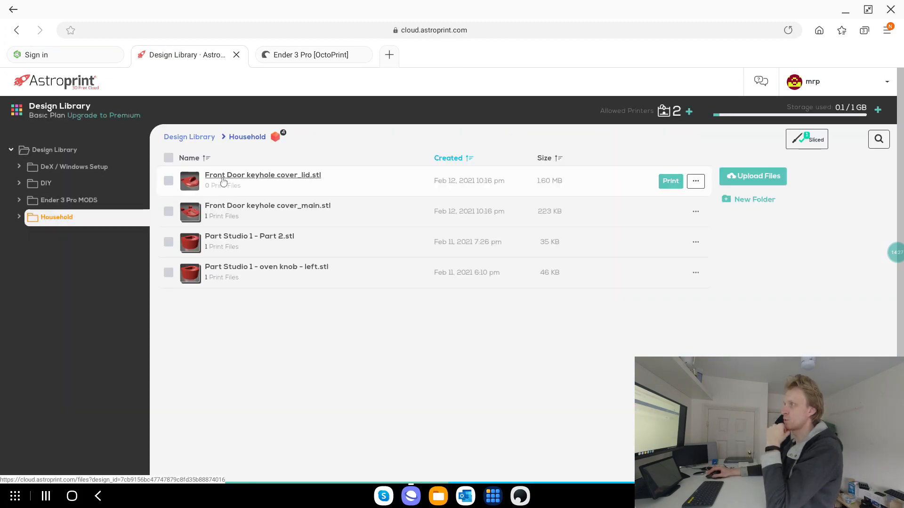
left_click(670, 211)
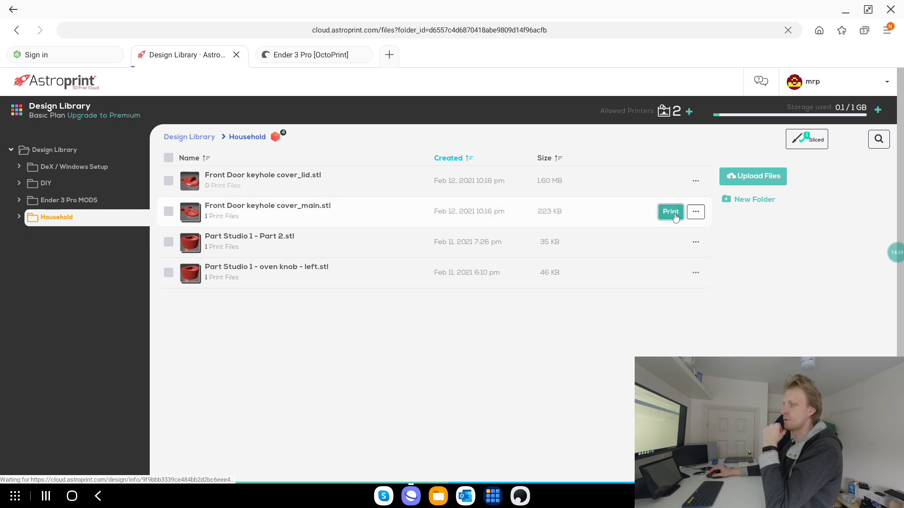
left_click(669, 211)
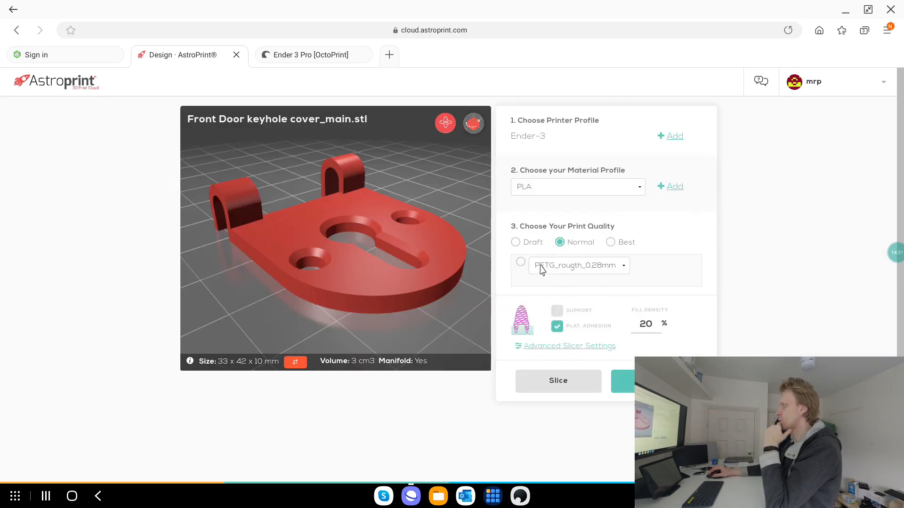
left_click(578, 265)
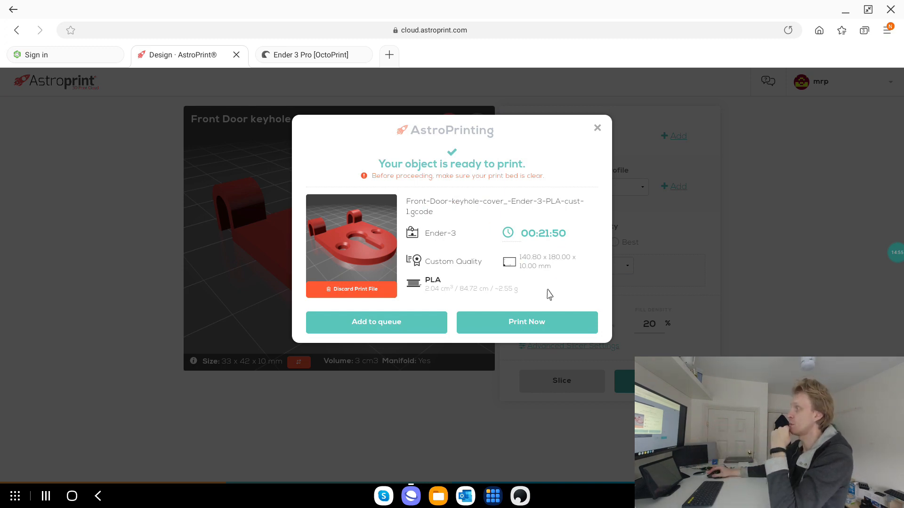
- Print the sliced keyhole cover now on octopi and open its live monitor
left_click(526, 322)
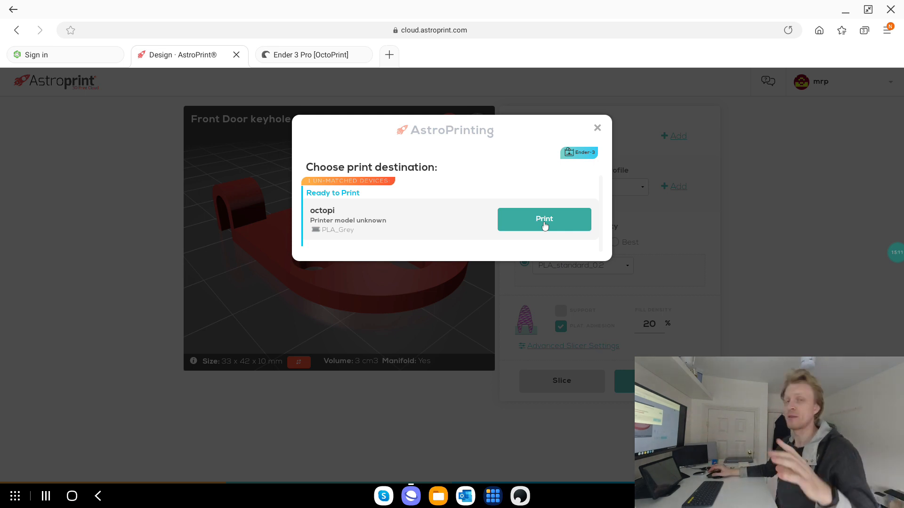
left_click(544, 219)
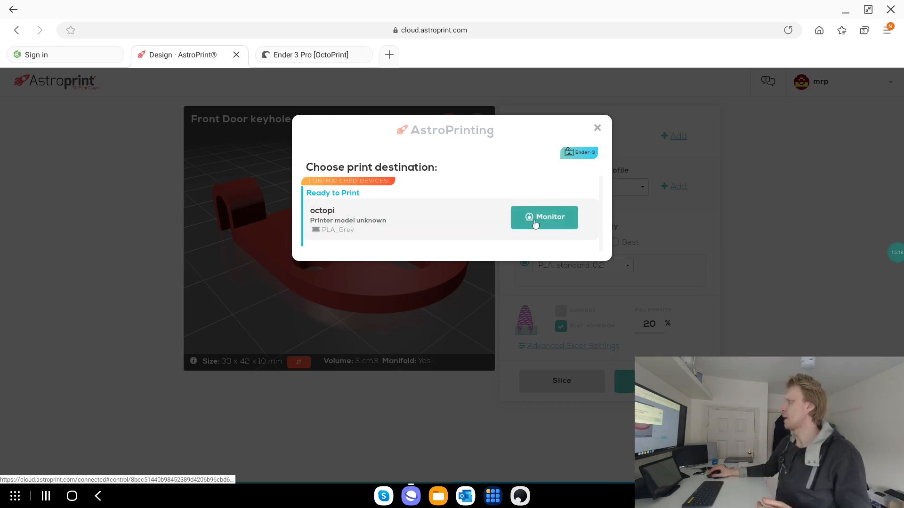
left_click(543, 217)
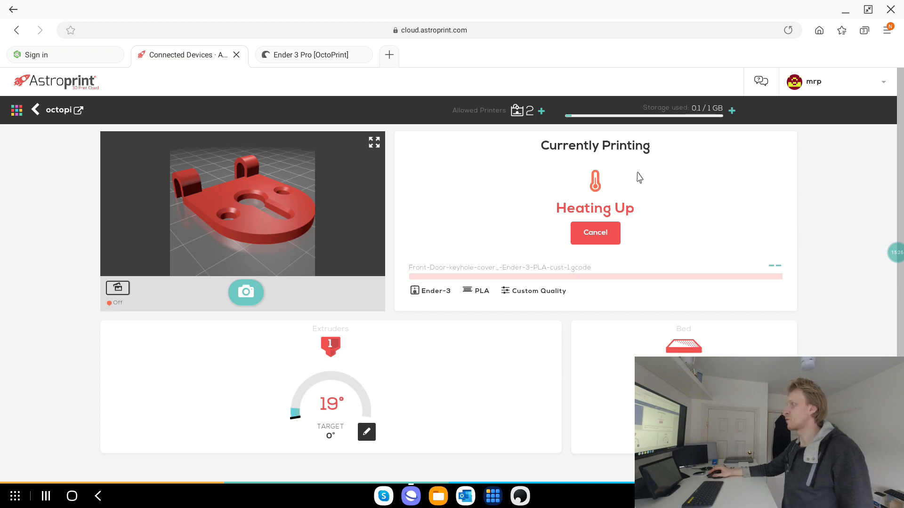
- Start the octopi webcam feed from the camera button below the keyhole cover preview
scroll("down", 3)
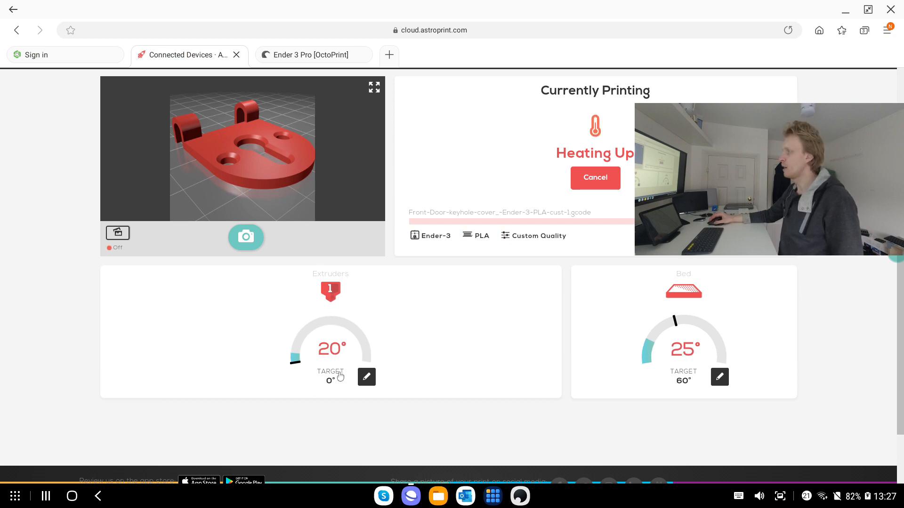
mouse_move(688, 365)
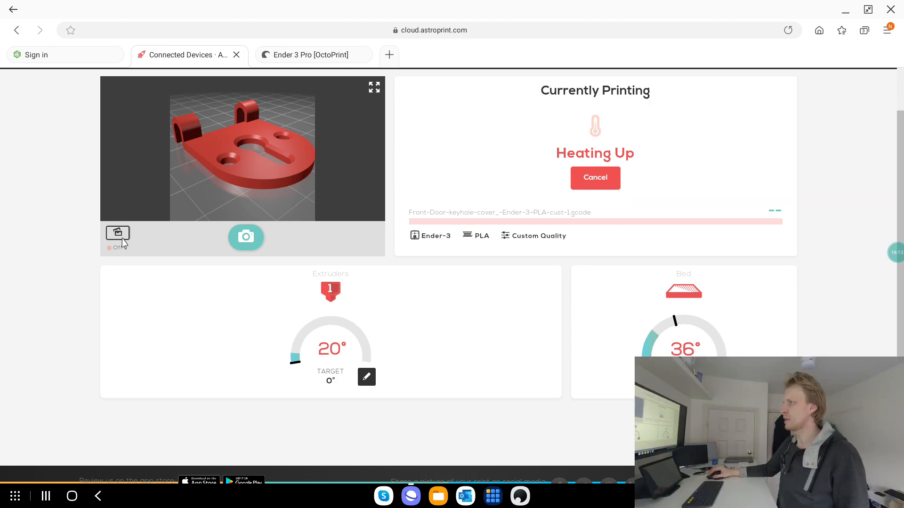
left_click(117, 236)
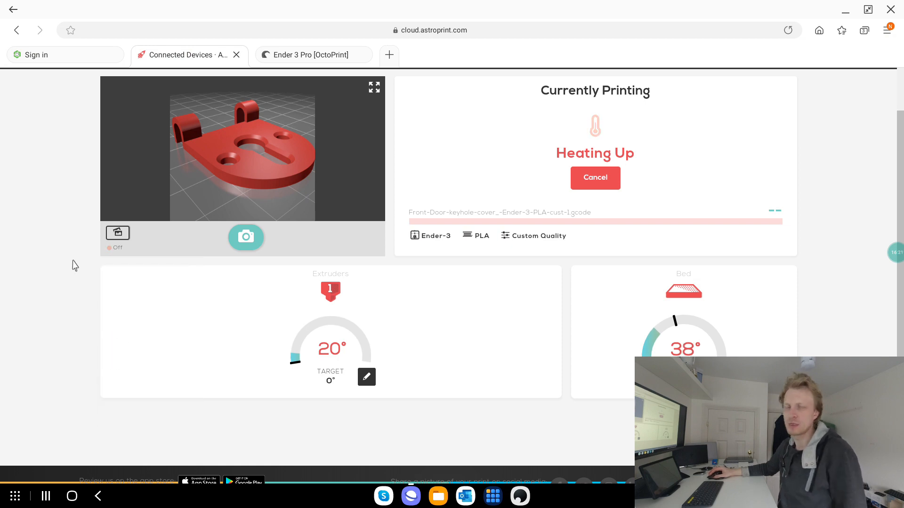
left_click(245, 237)
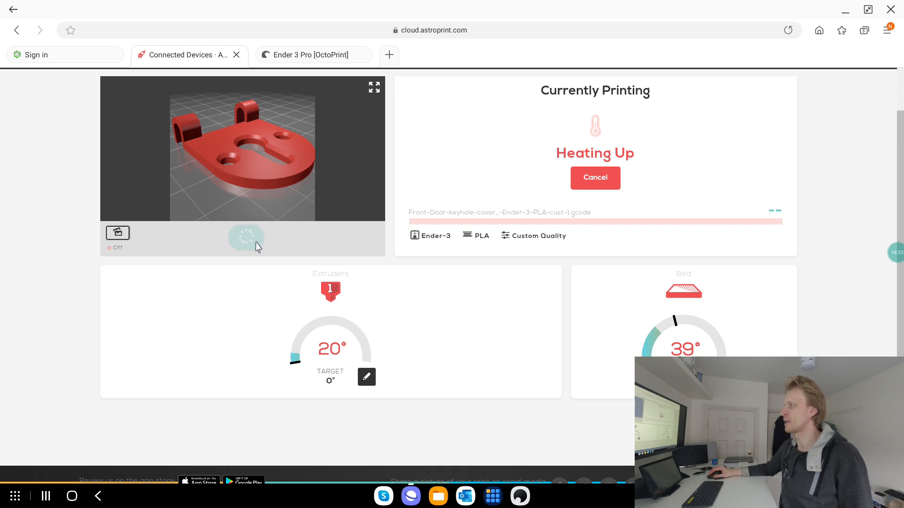
- Enlarge the webcam panel to watch the empty Ender 3 Pro bed live
left_click(246, 237)
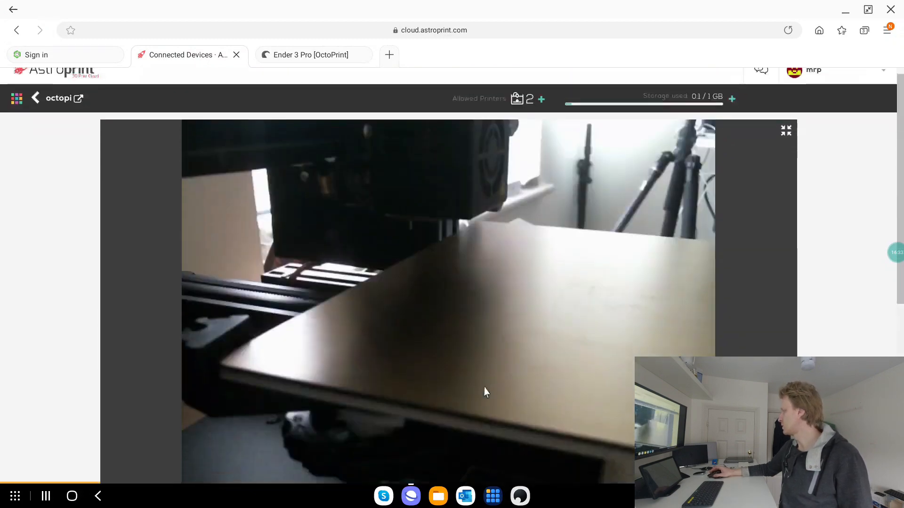
scroll("down", 3)
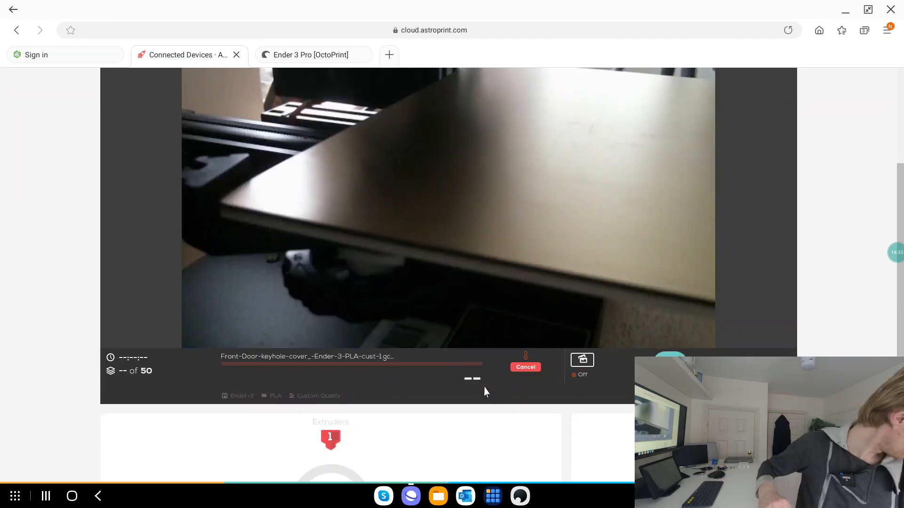